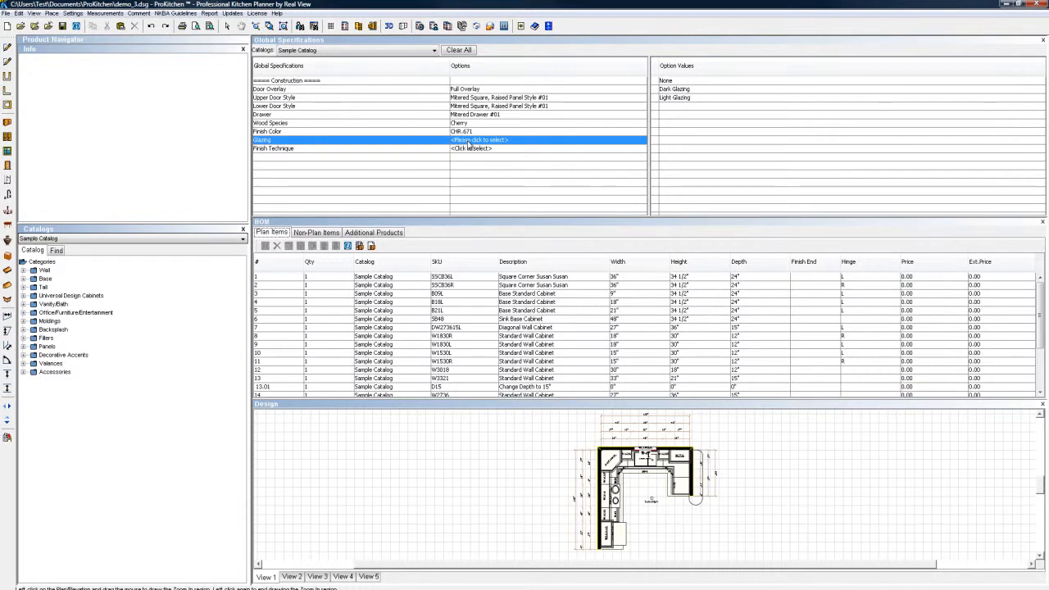
Set Glazing to None and apply Distressing Heavy, Burnished and Crackle finish techniques.
click(672, 80)
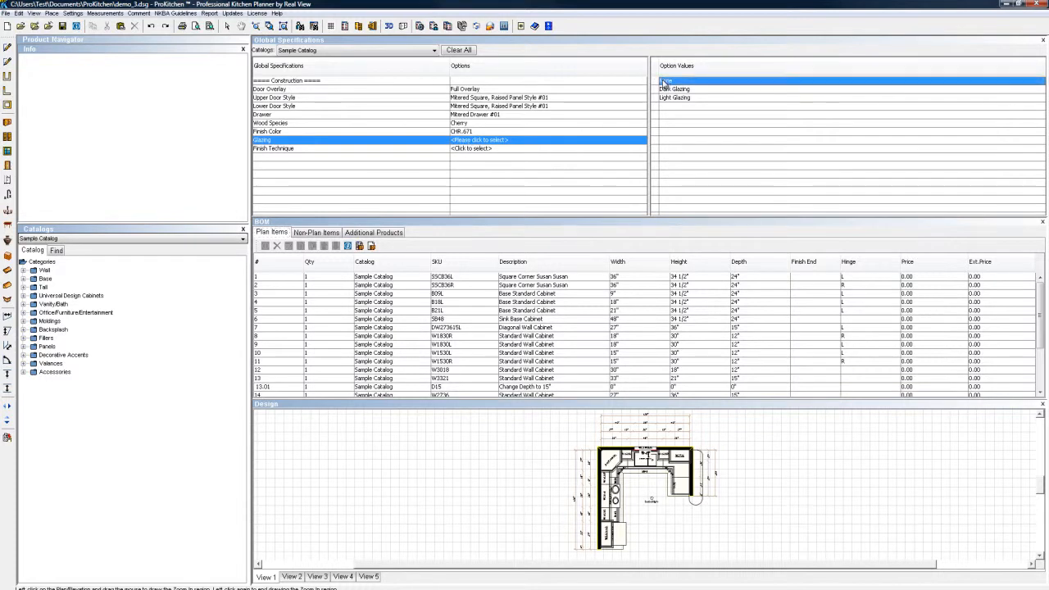
click(669, 81)
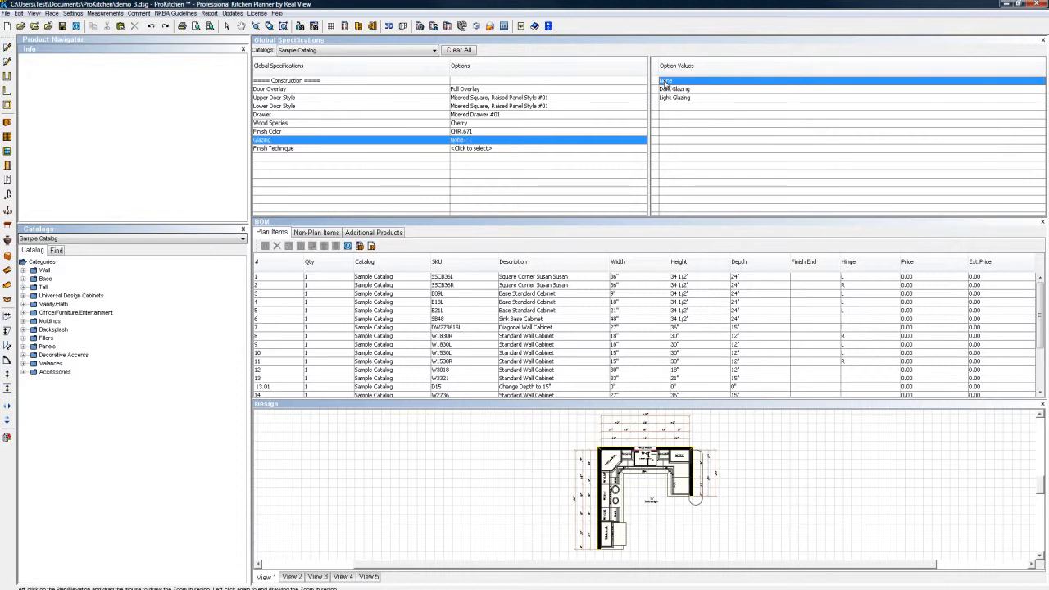
click(669, 80)
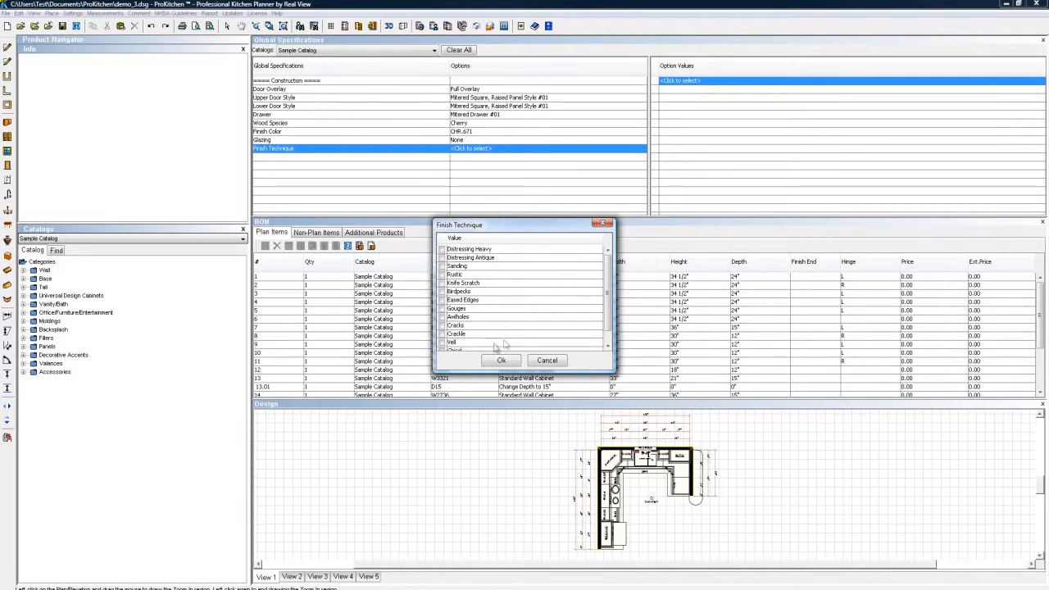
click(469, 249)
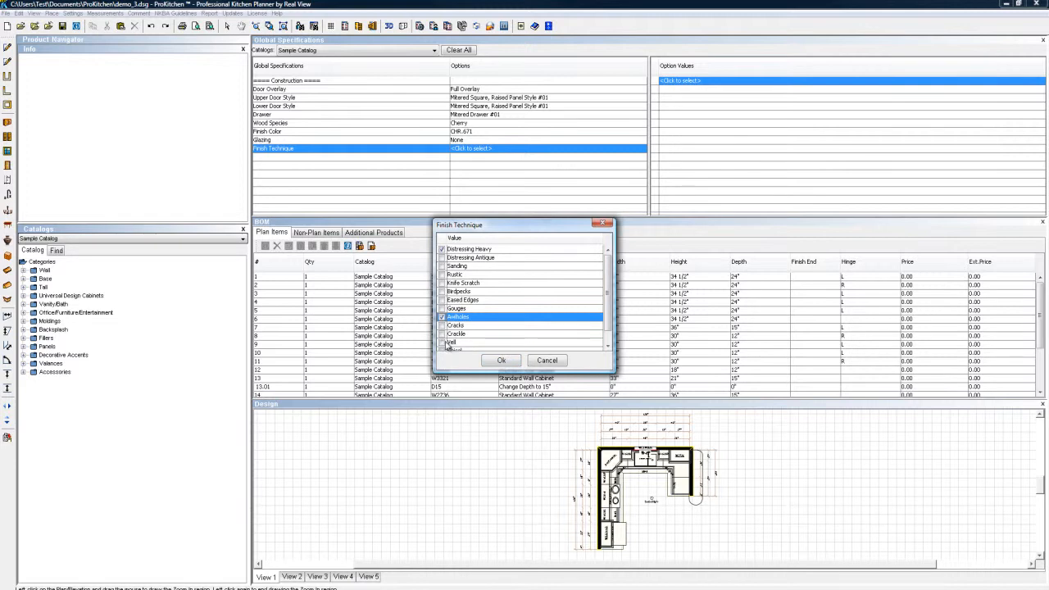
click(501, 361)
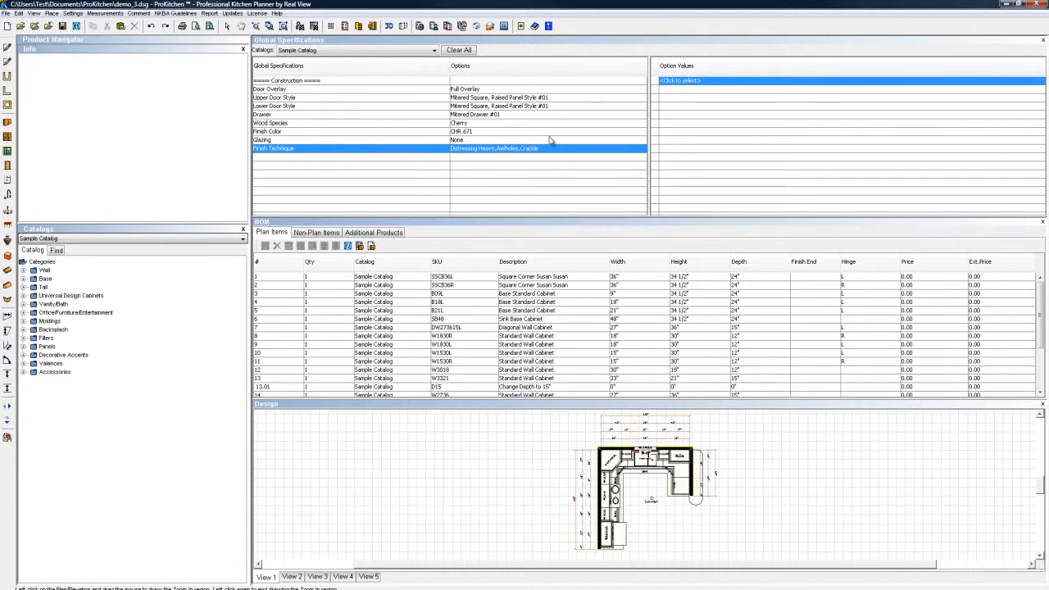
mouse_move(373, 39)
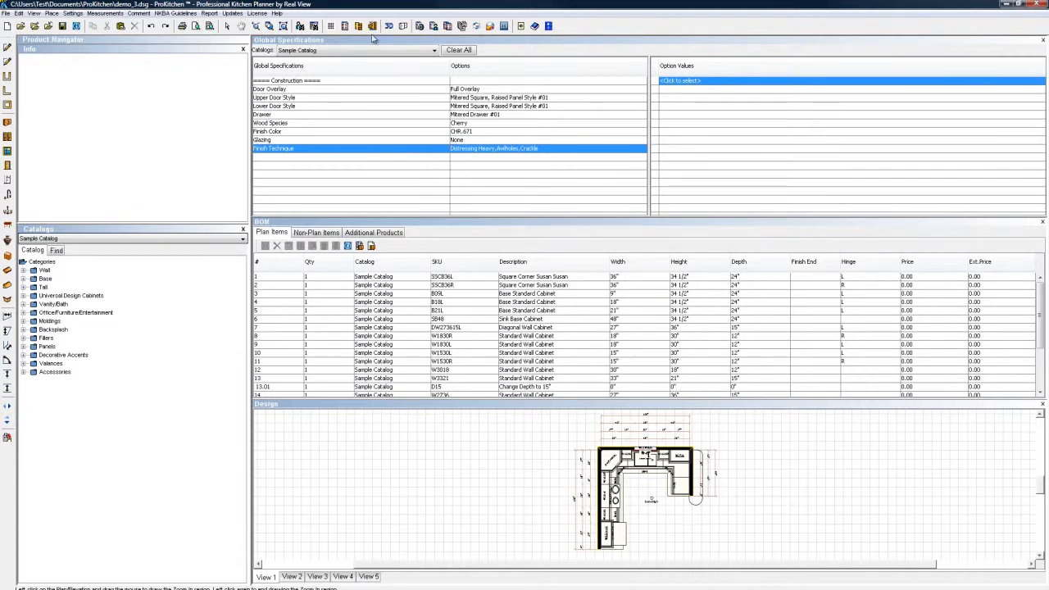
Hide Global Specifications, select the Crown Moulding BOM row and show Non-Plan Items.
click(372, 26)
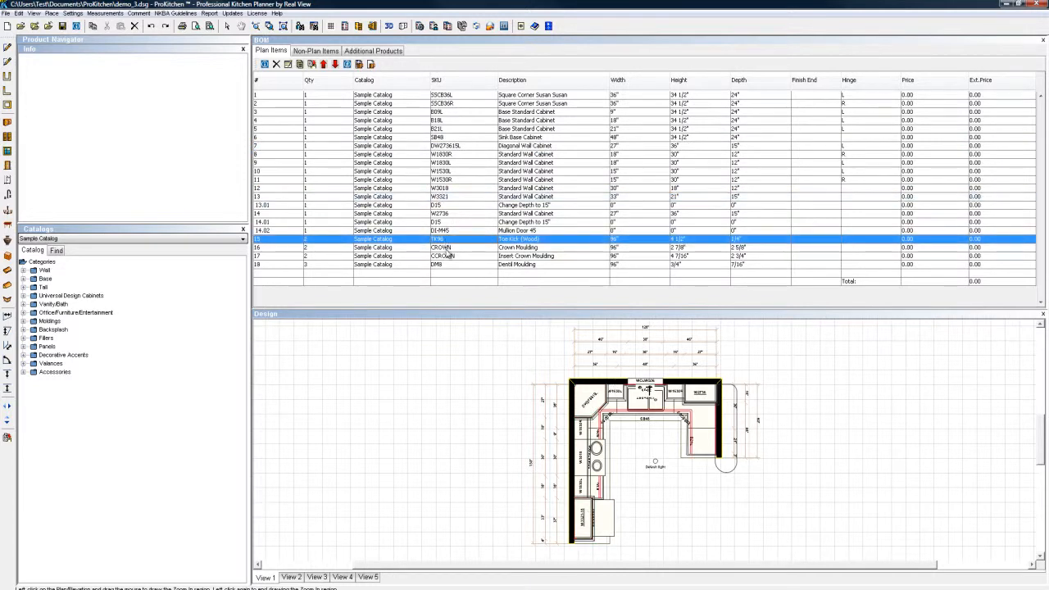
click(525, 246)
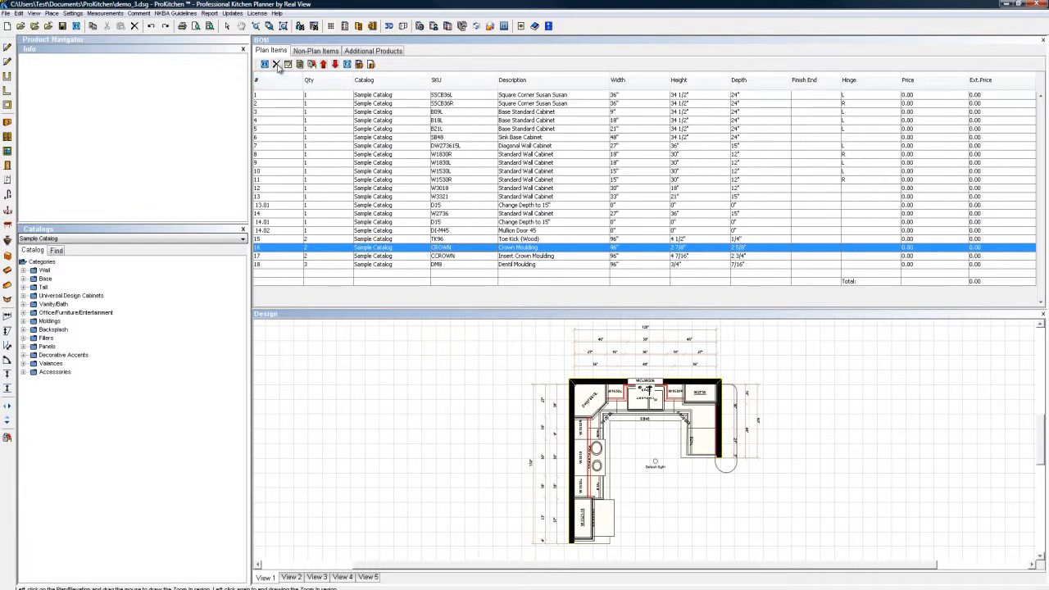
click(315, 51)
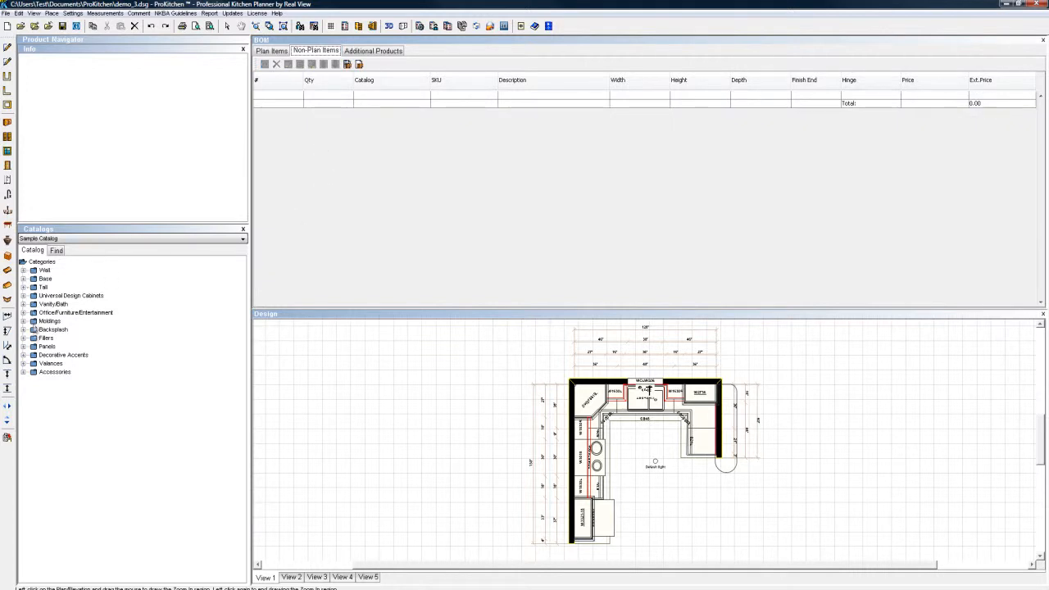
Add CROWN Crown Moulding from Mouldings > Top Mouldings to the non-plan items.
click(23, 320)
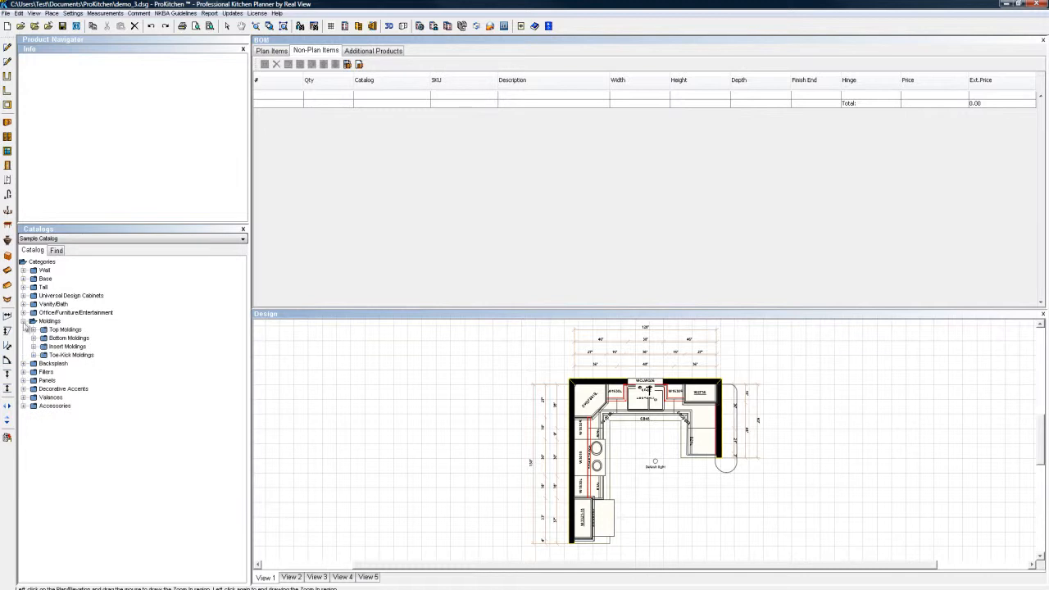
click(33, 330)
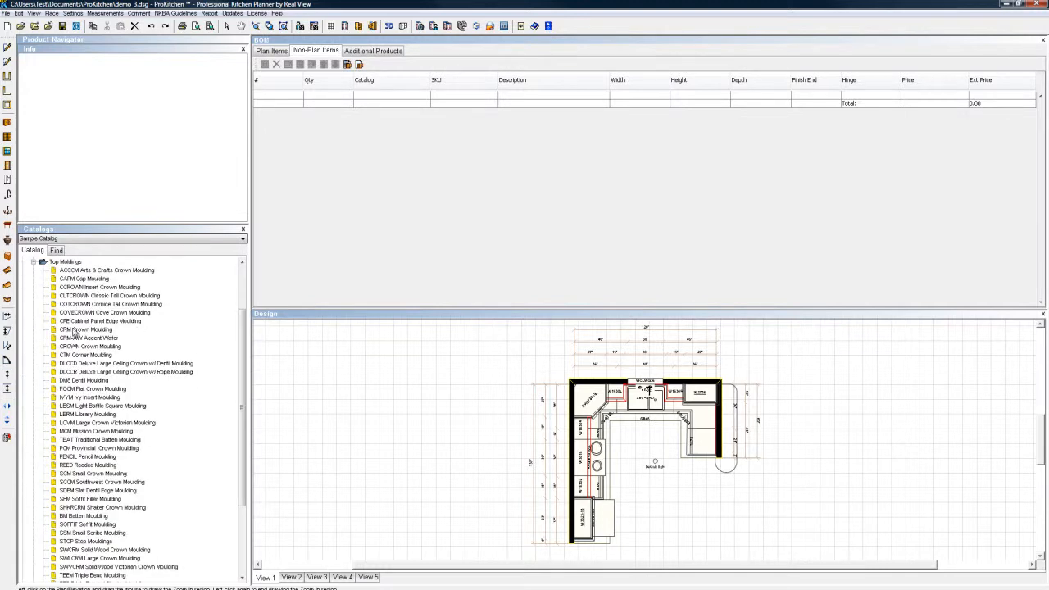
click(85, 329)
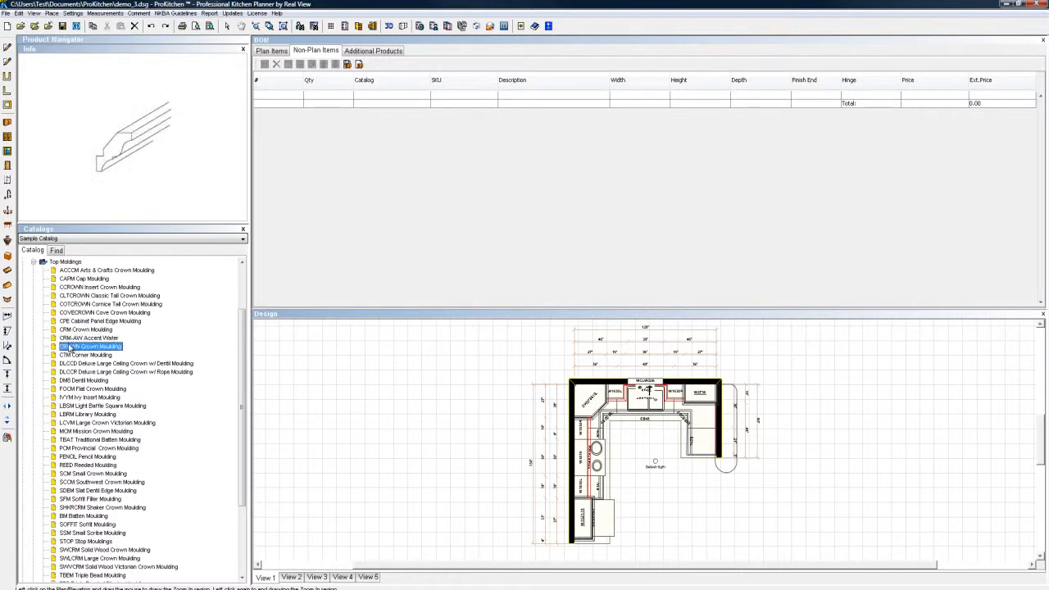
double_click(90, 346)
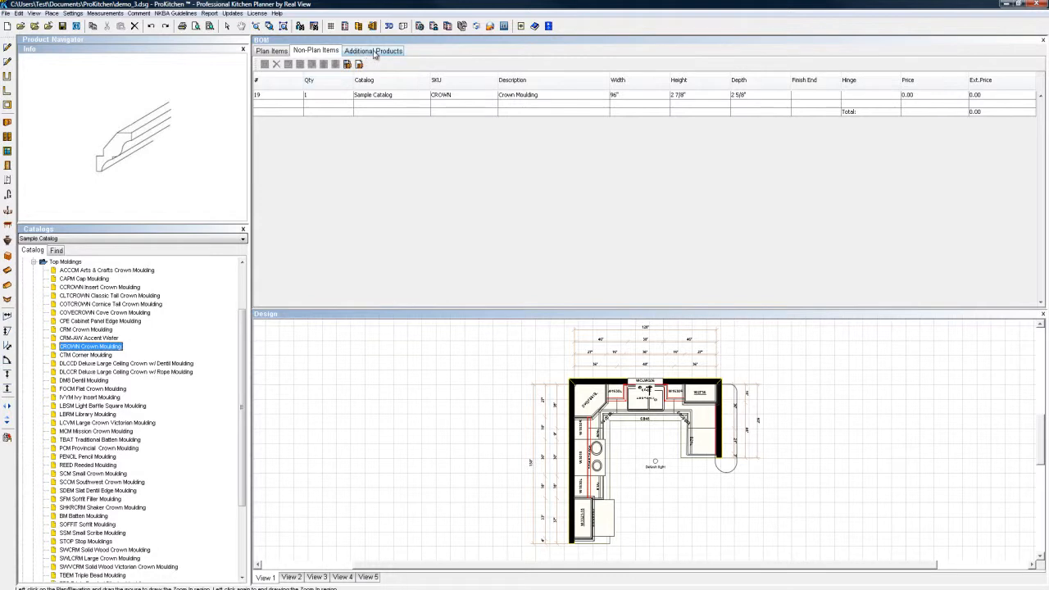
click(374, 49)
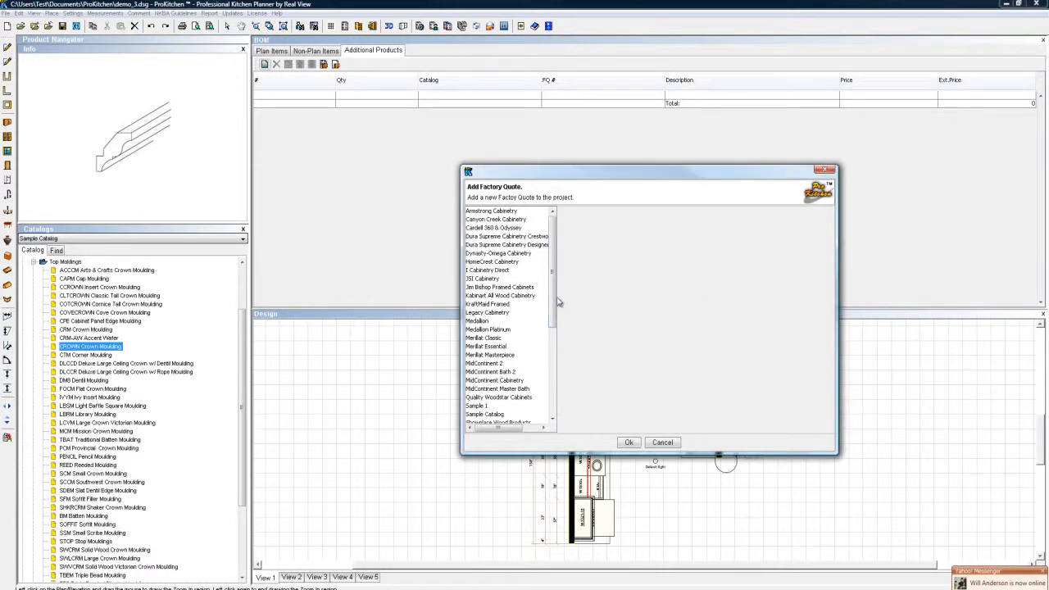
Add a My Products factory quote for a 2x4 priced at 10 to Additional Products.
scroll(down, 3)
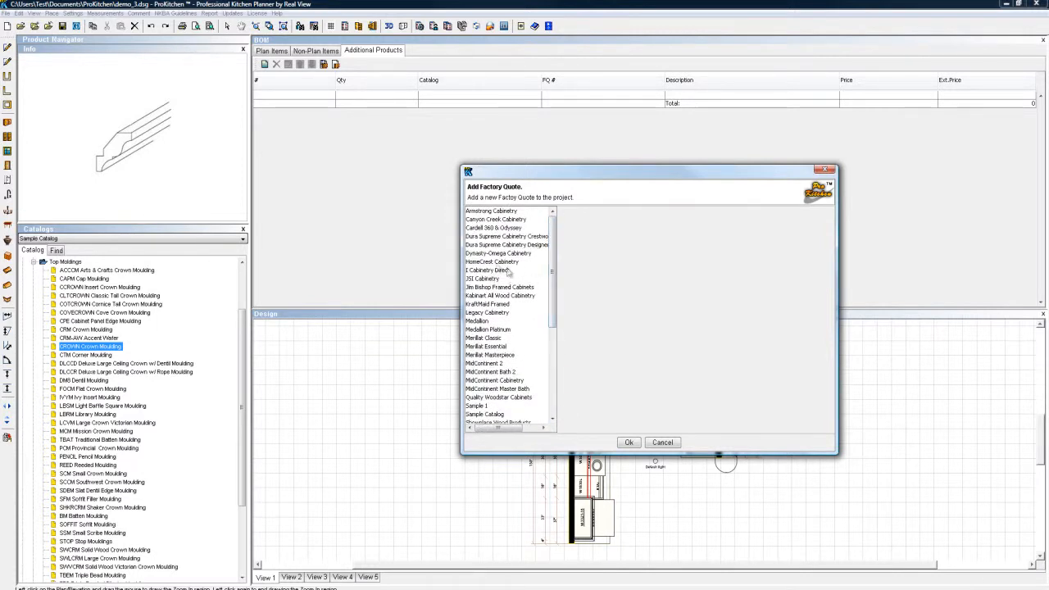
scroll(down, 3)
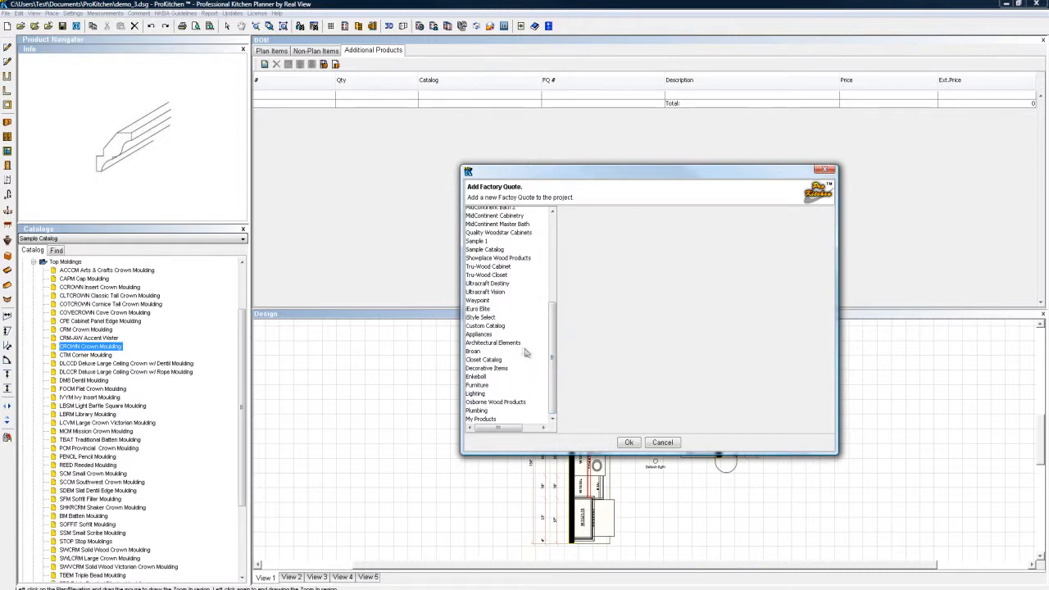
click(482, 420)
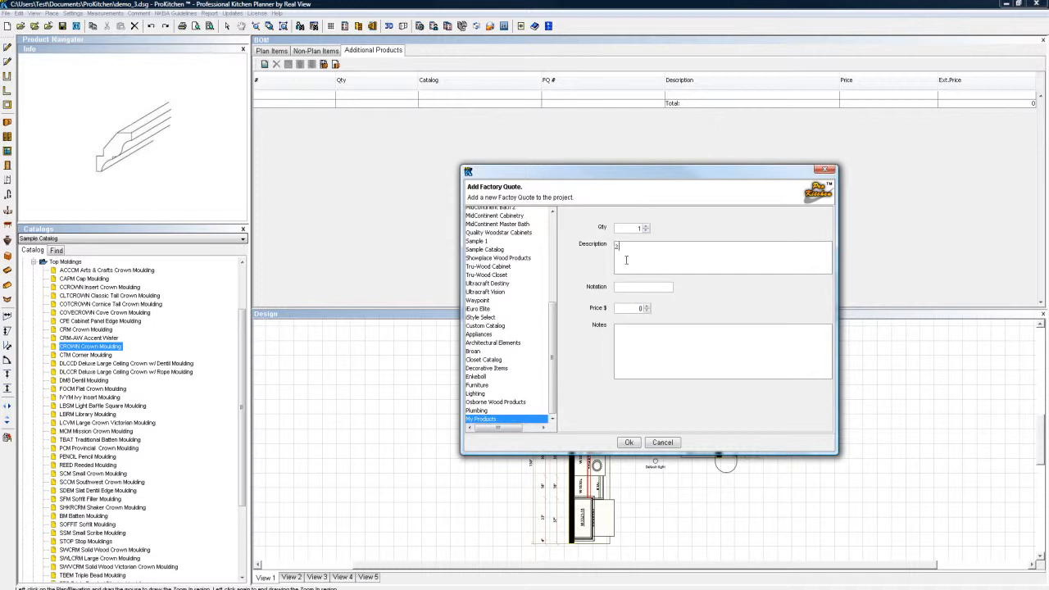
text(x4)
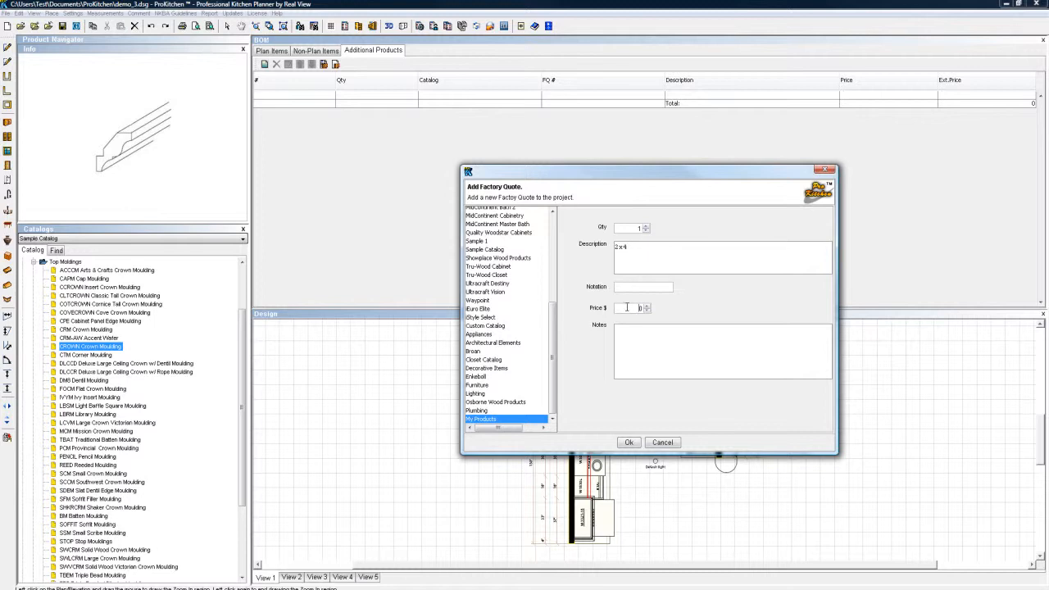
text(10)
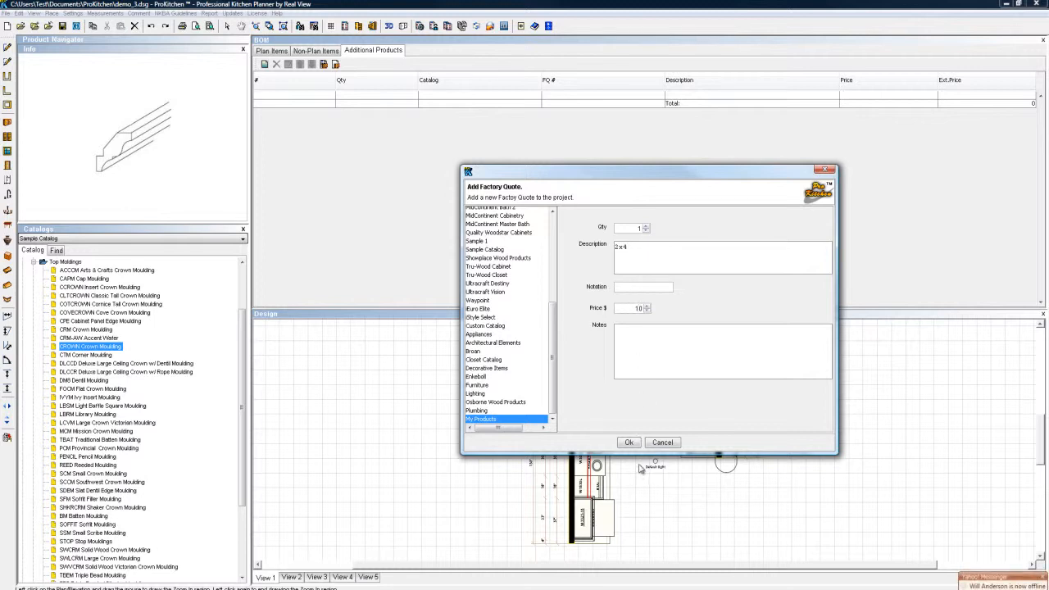
click(630, 443)
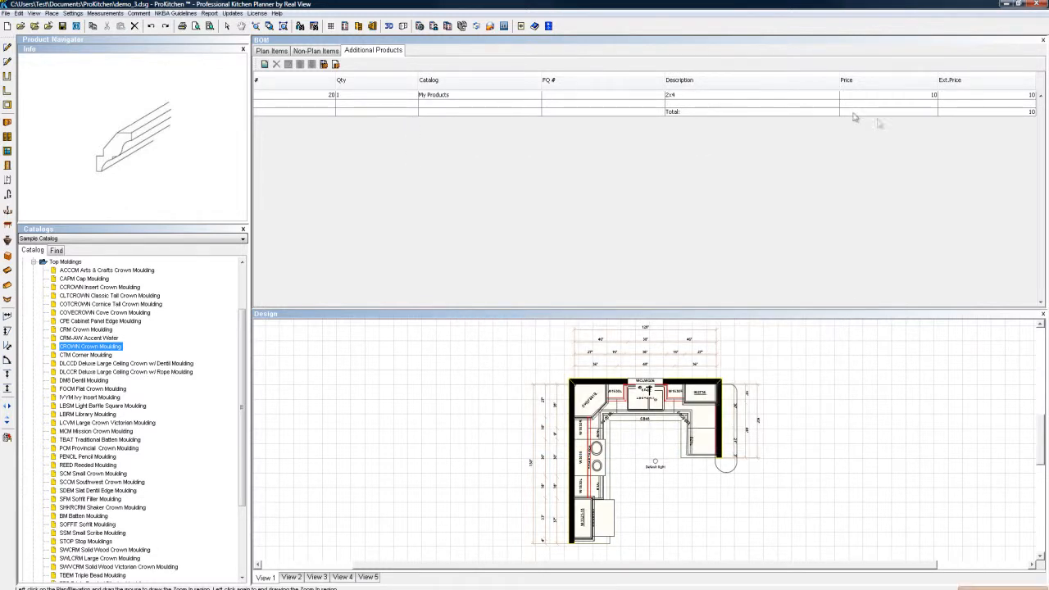
click(270, 50)
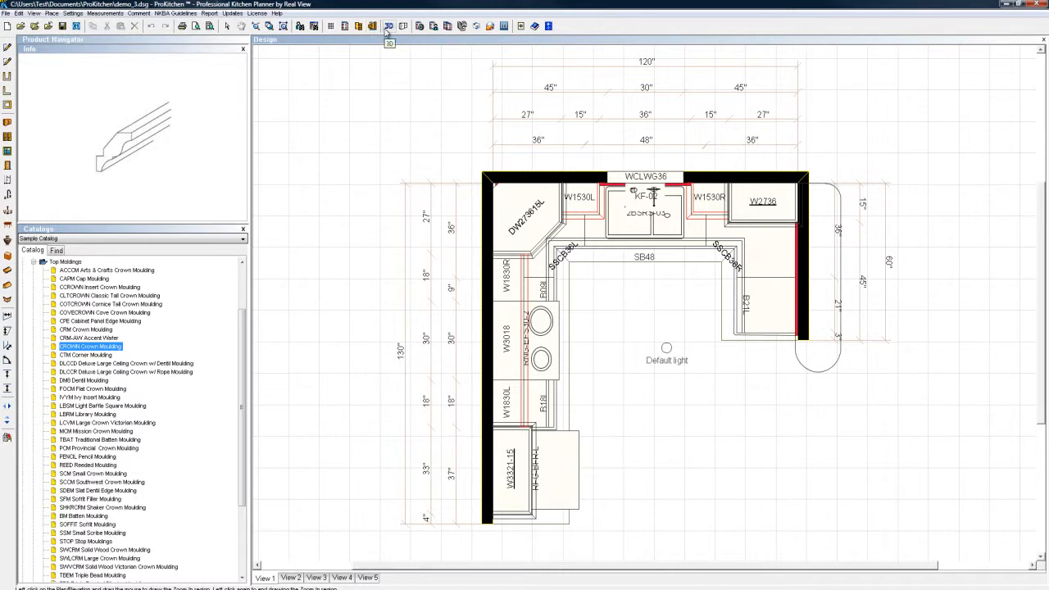
mouse_move(403, 26)
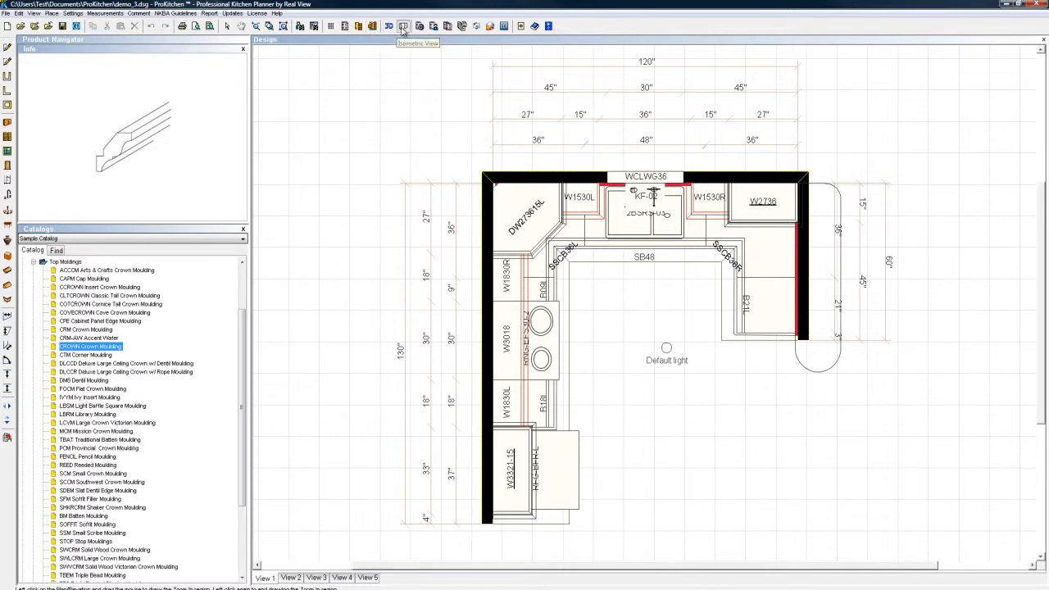
Bring up the Customer Report setup with its catalog charge settings.
click(403, 26)
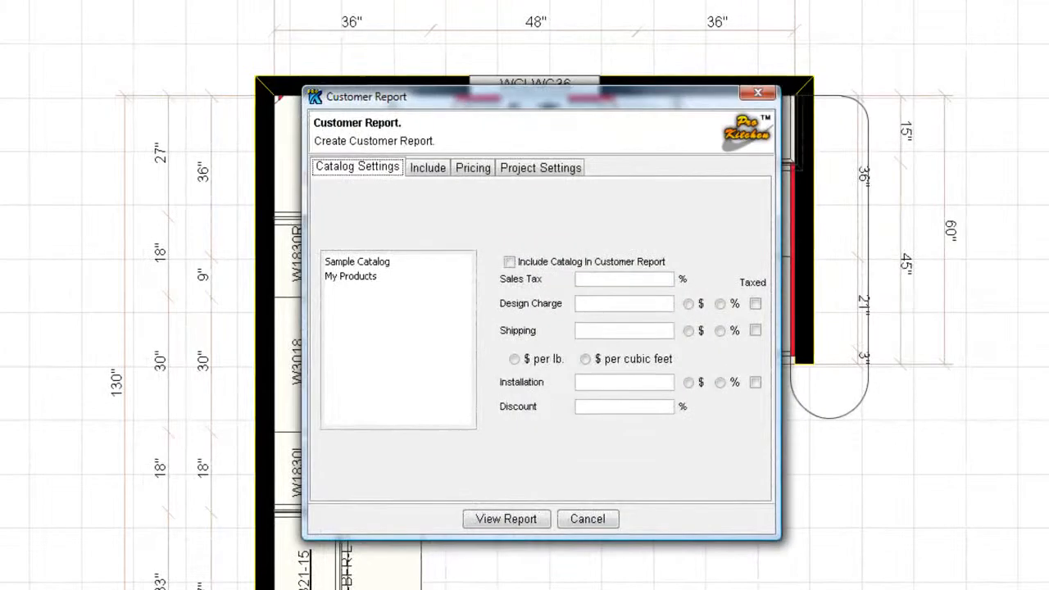
In Sample Catalog settings set the design charge to 0 and edit the installation charge.
click(358, 262)
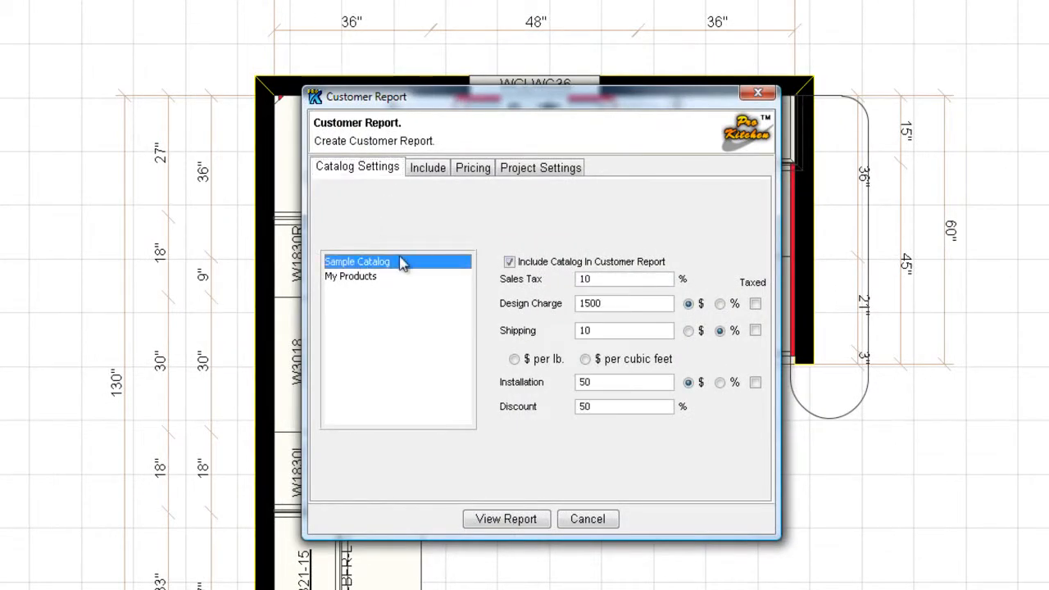
mouse_move(395, 275)
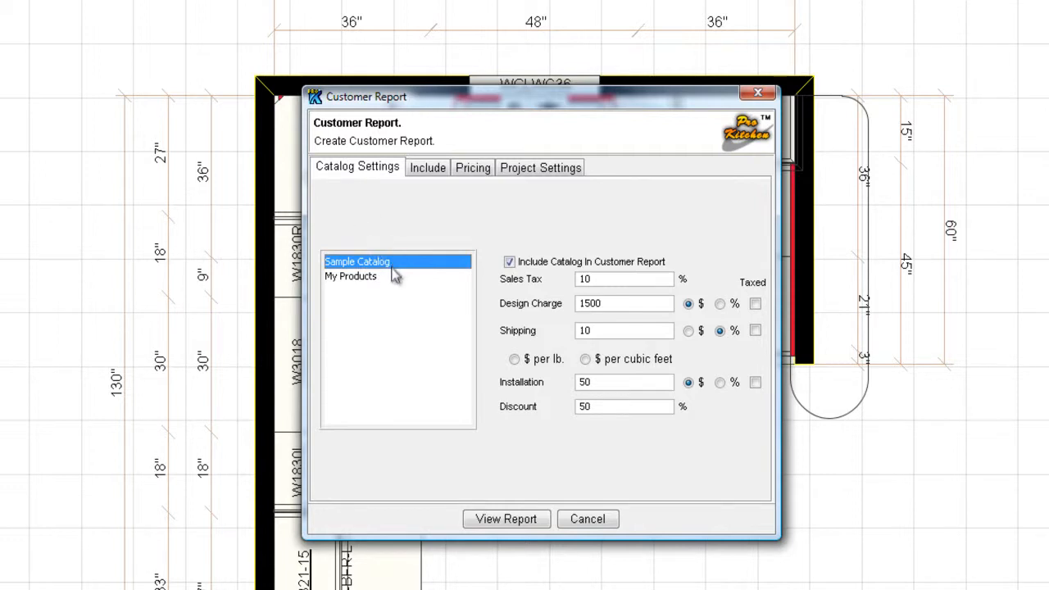
mouse_move(351, 282)
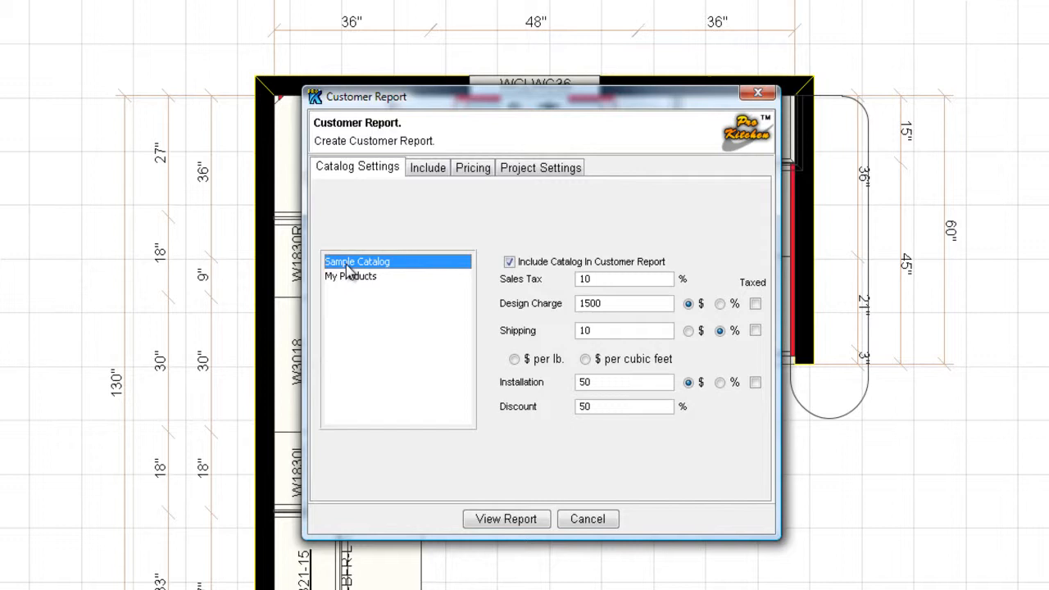
click(508, 262)
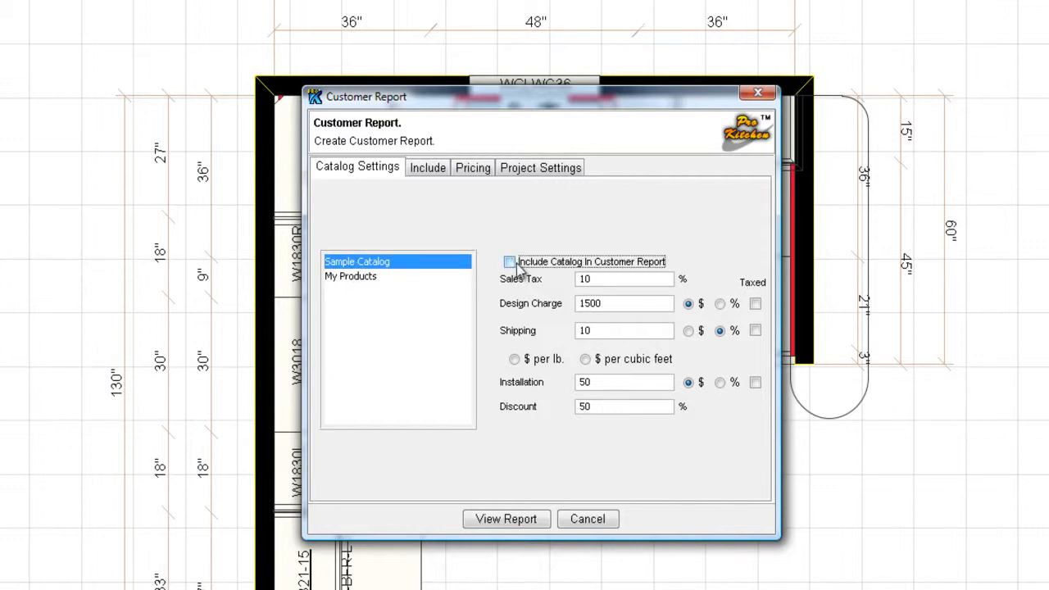
click(508, 262)
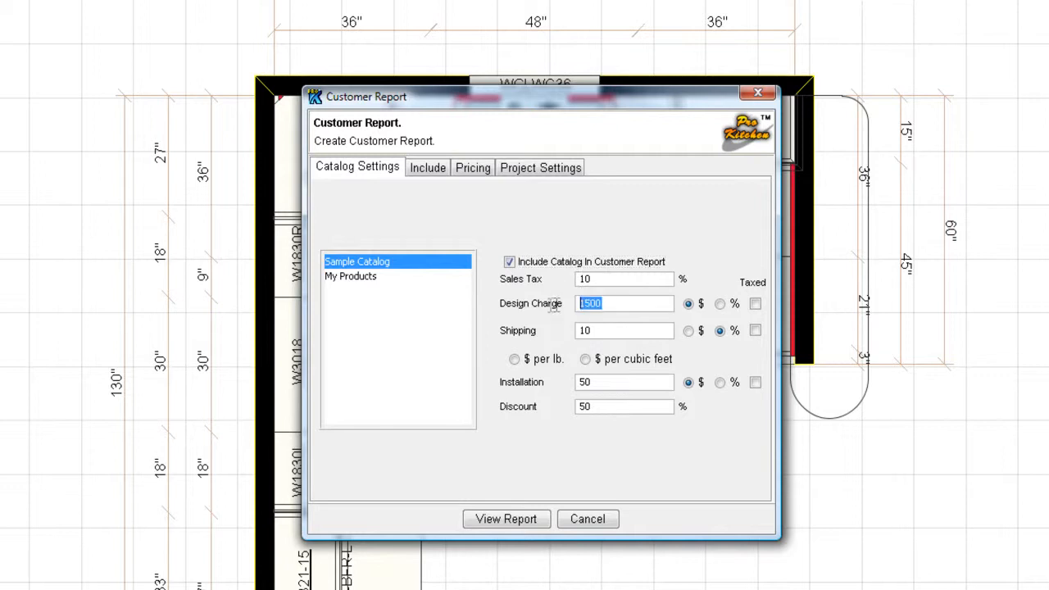
text(0)
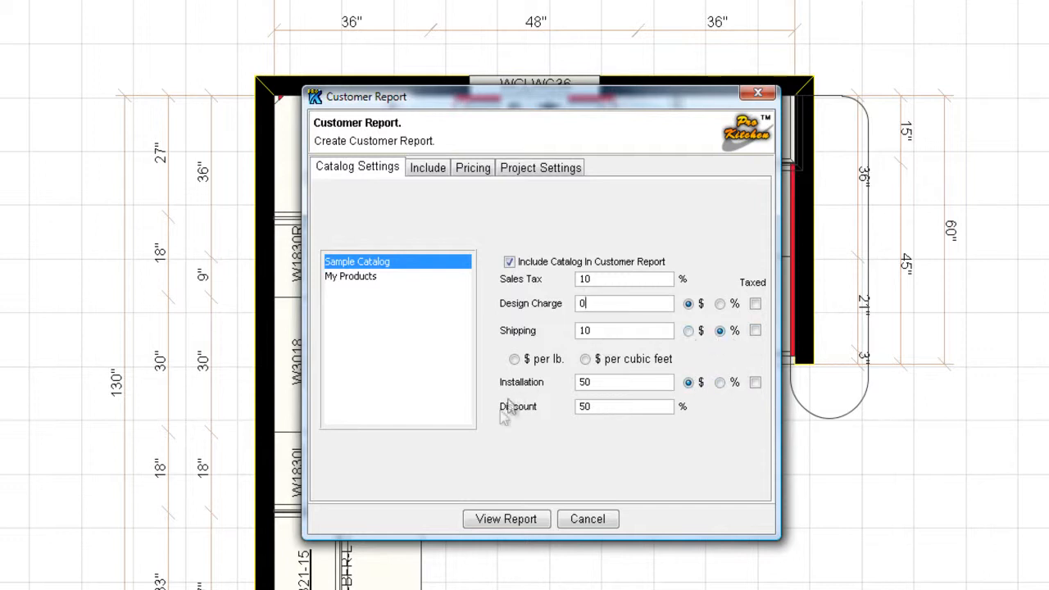
mouse_move(544, 398)
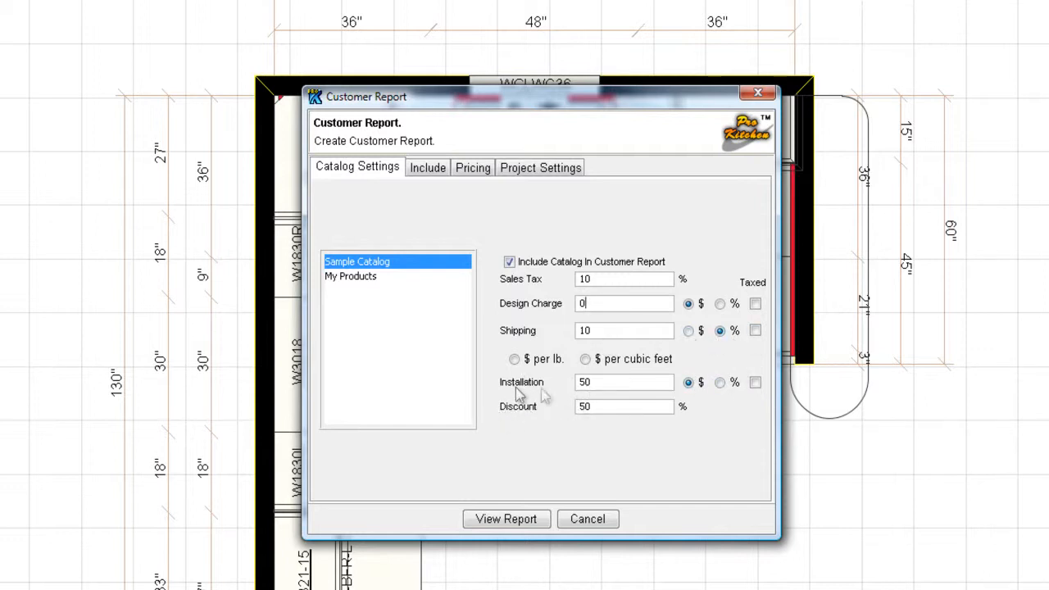
click(624, 382)
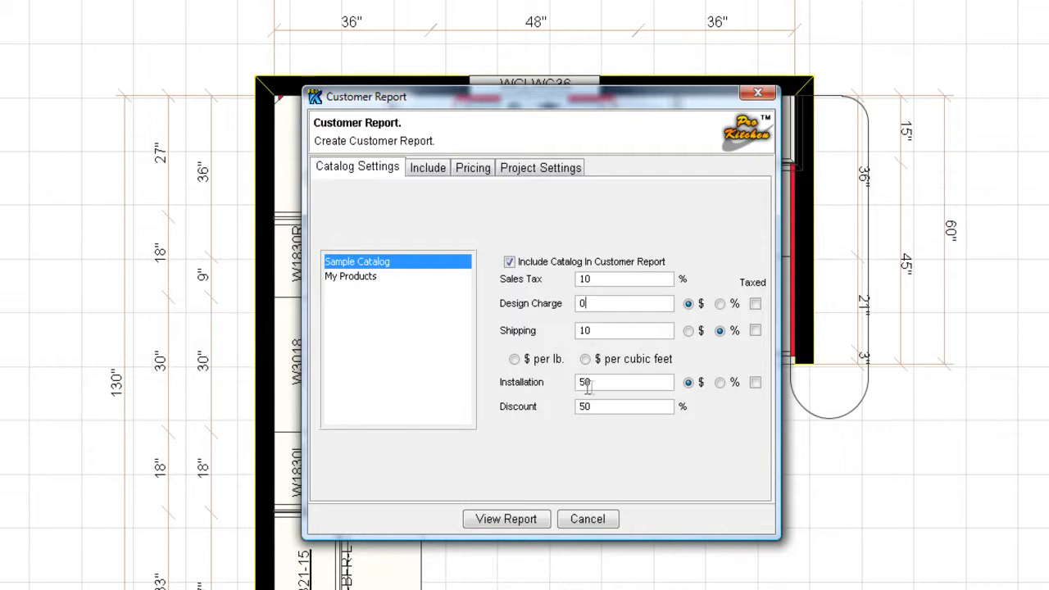
mouse_move(430, 217)
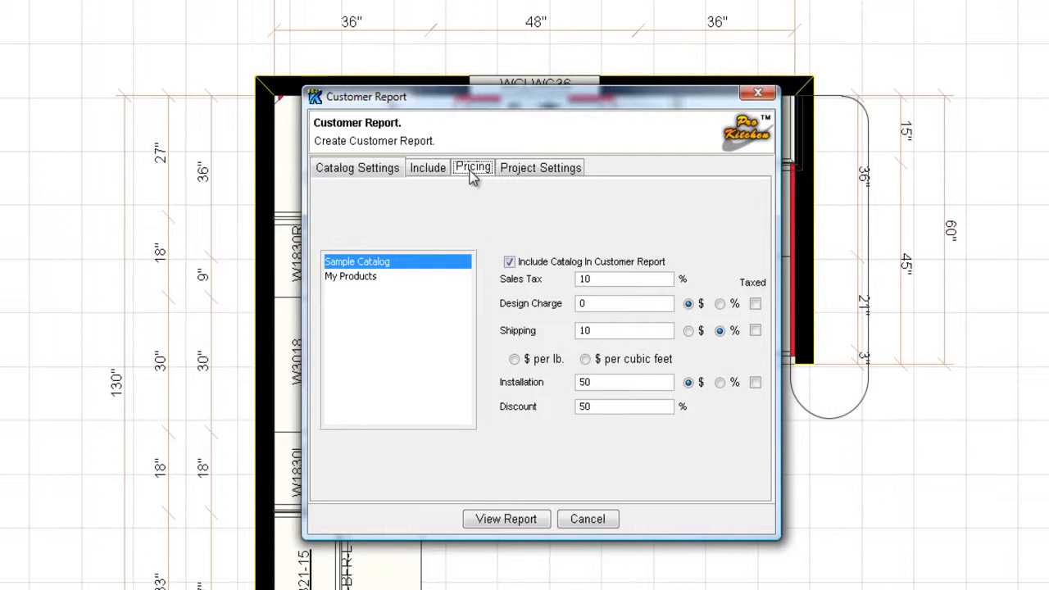
mouse_move(474, 217)
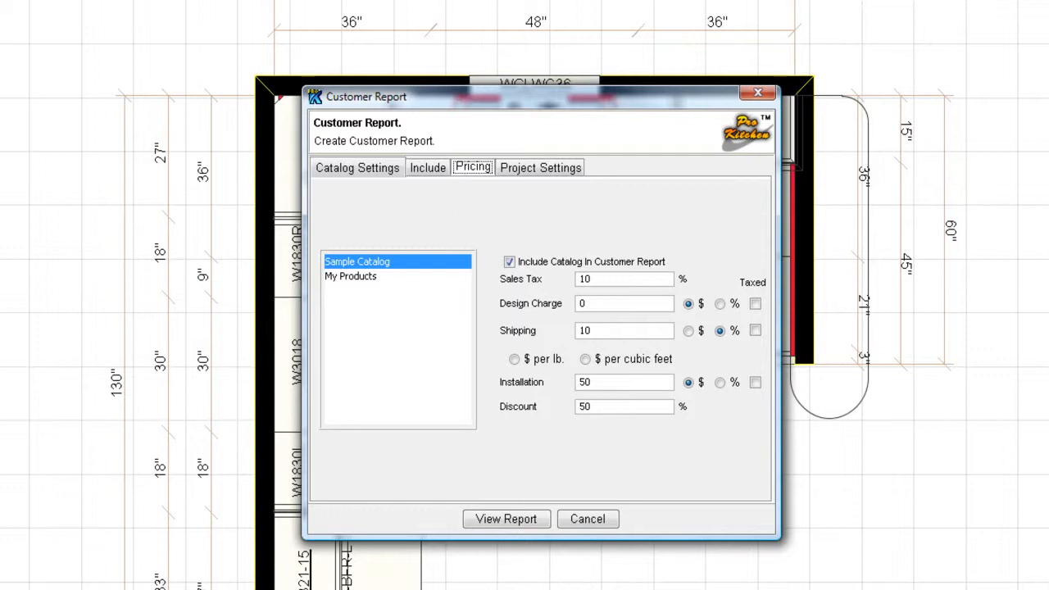
Put a 1,080 installation charge on item 1 only and clear the catalog-wide installation charge.
click(358, 168)
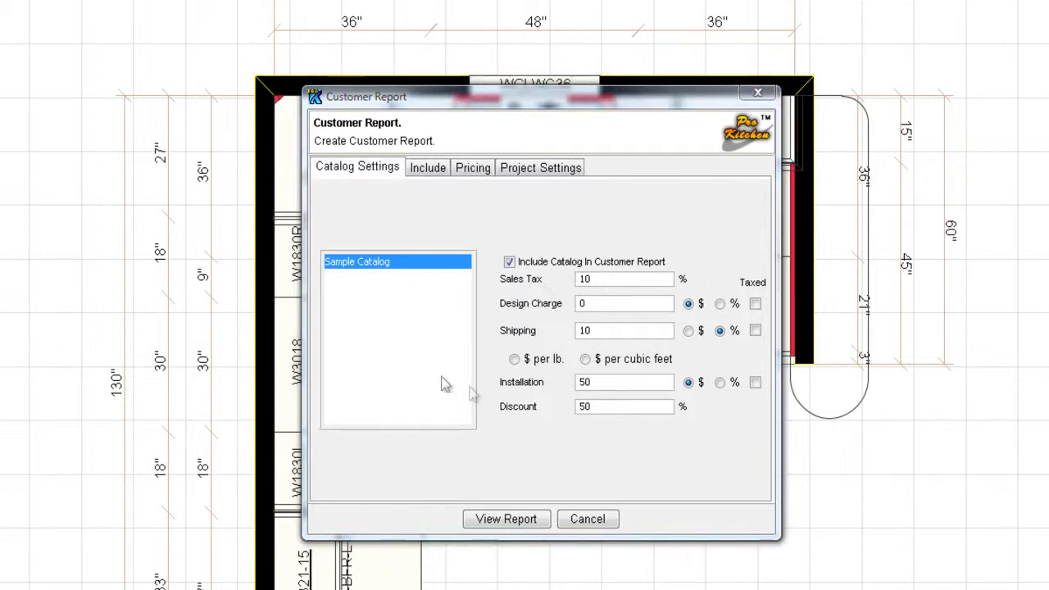
click(472, 167)
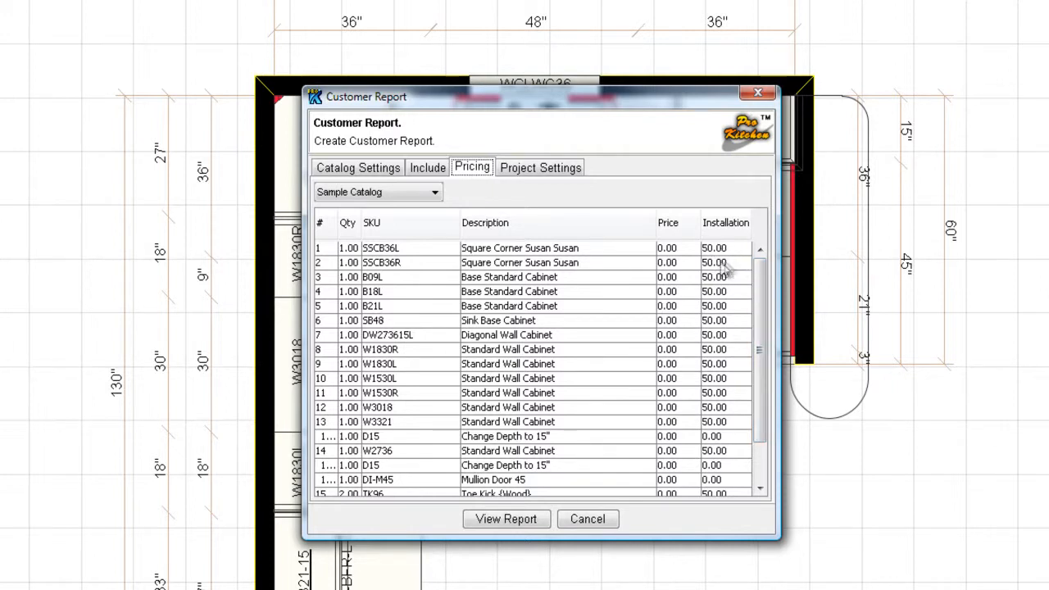
mouse_move(709, 380)
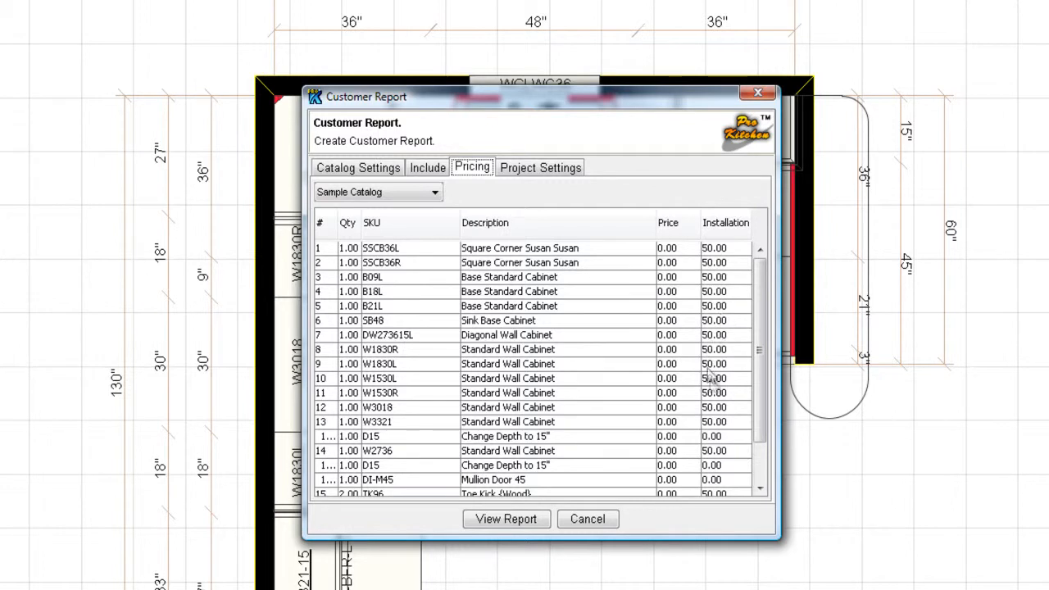
click(724, 248)
text(80)
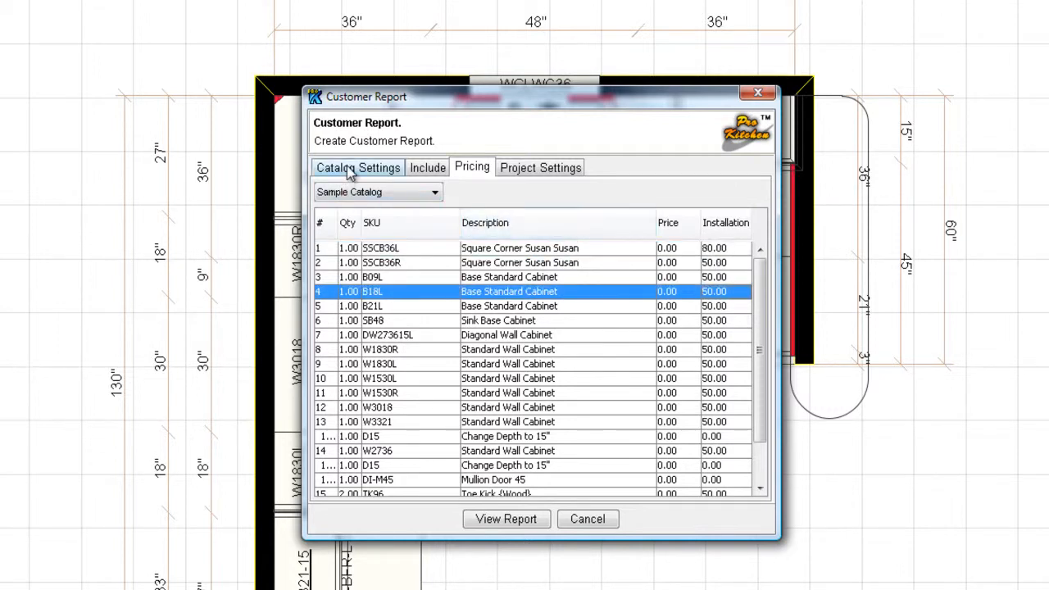
click(357, 167)
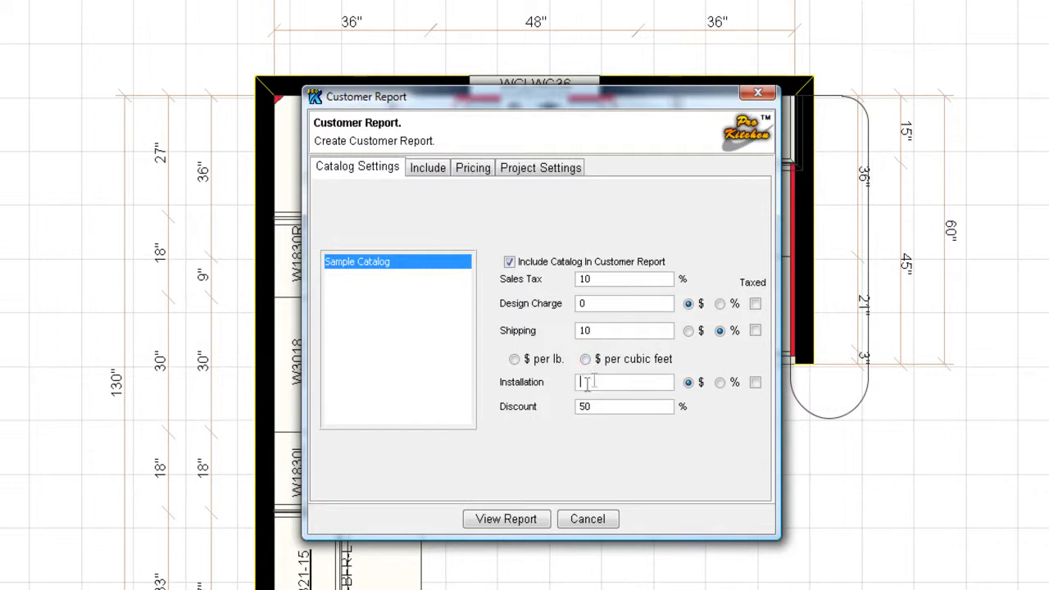
click(472, 168)
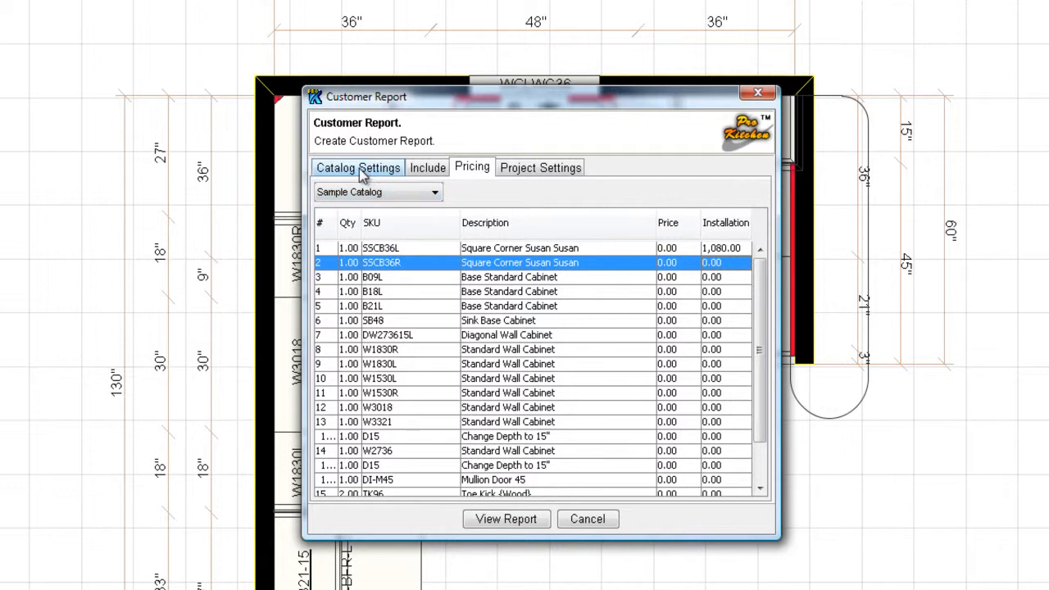
click(426, 168)
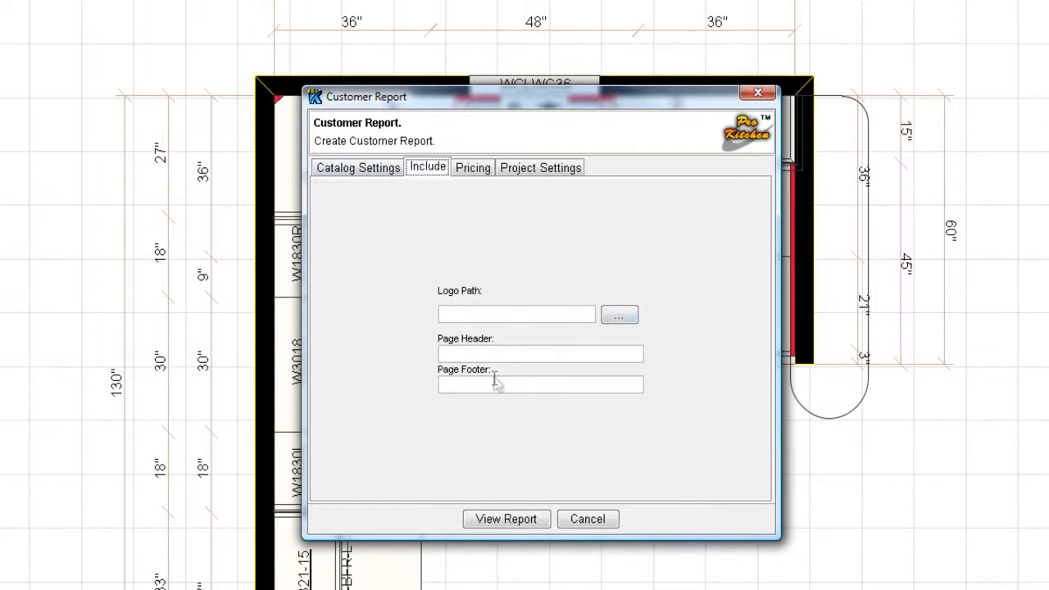
click(541, 167)
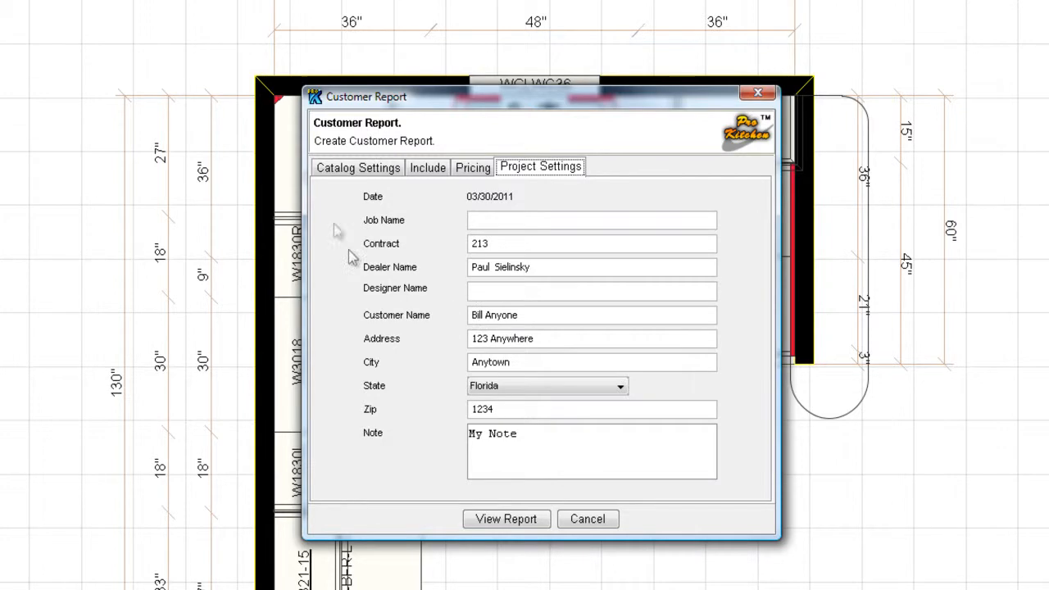
click(357, 168)
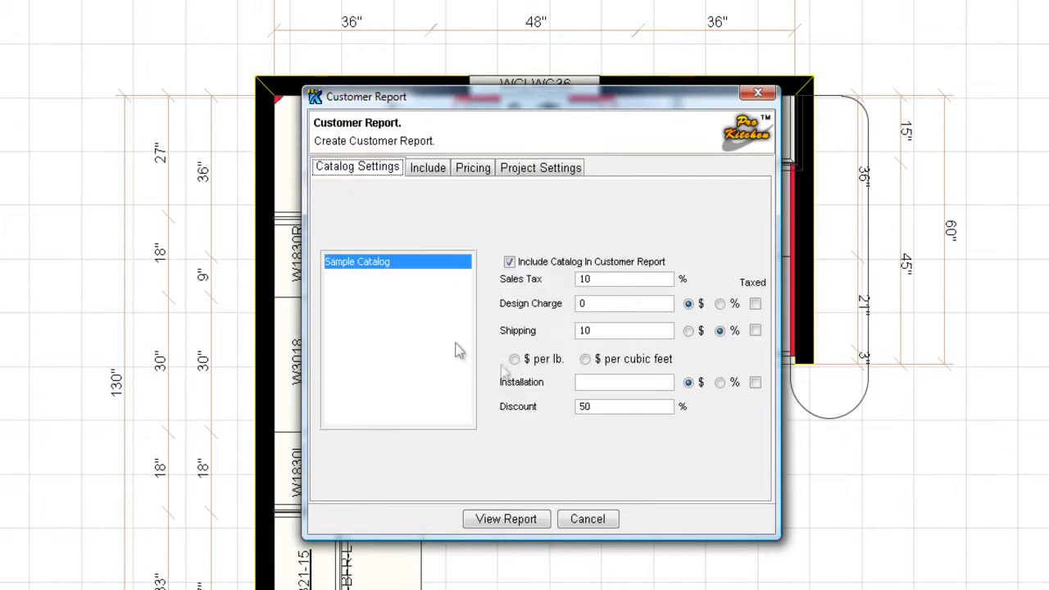
click(505, 518)
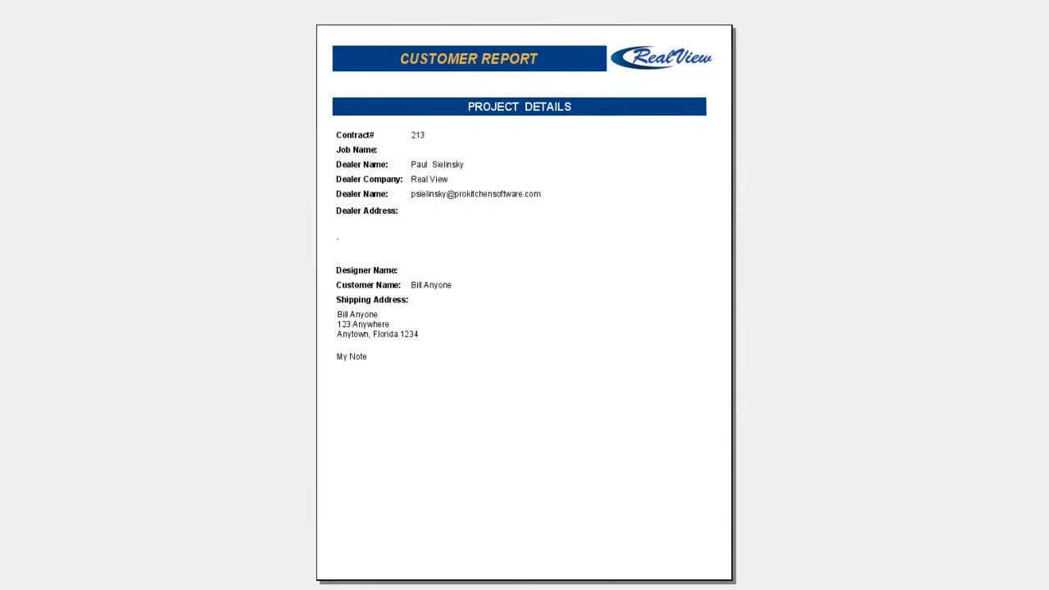
mouse_move(19, 50)
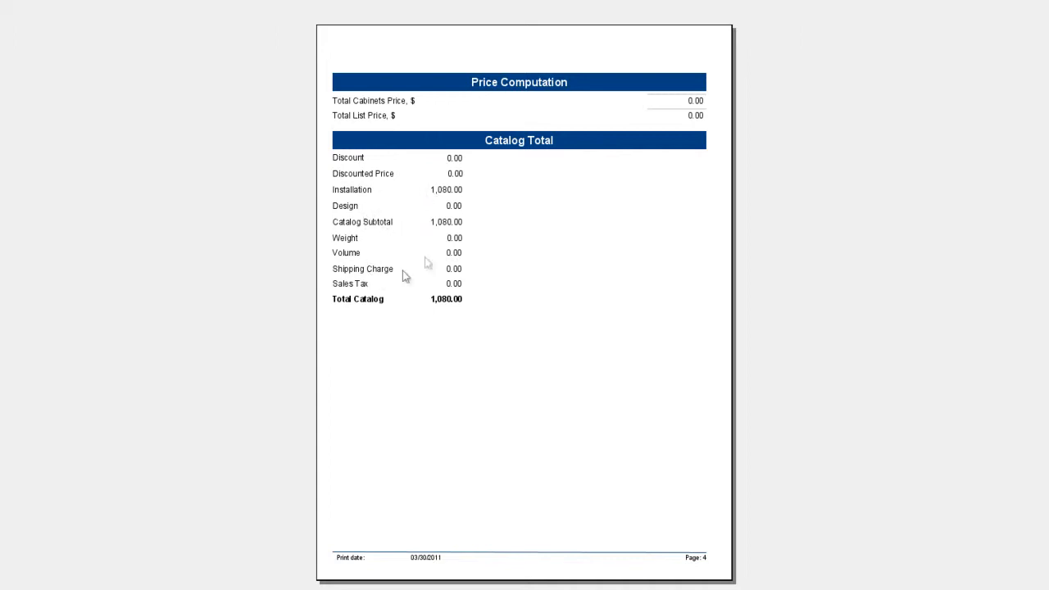
mouse_move(475, 204)
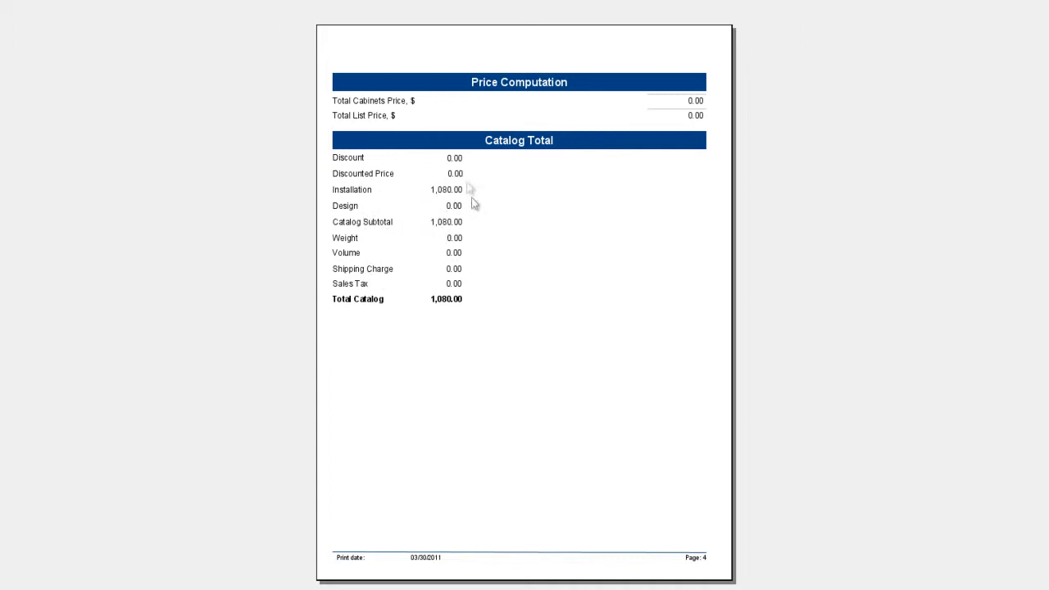
mouse_move(480, 313)
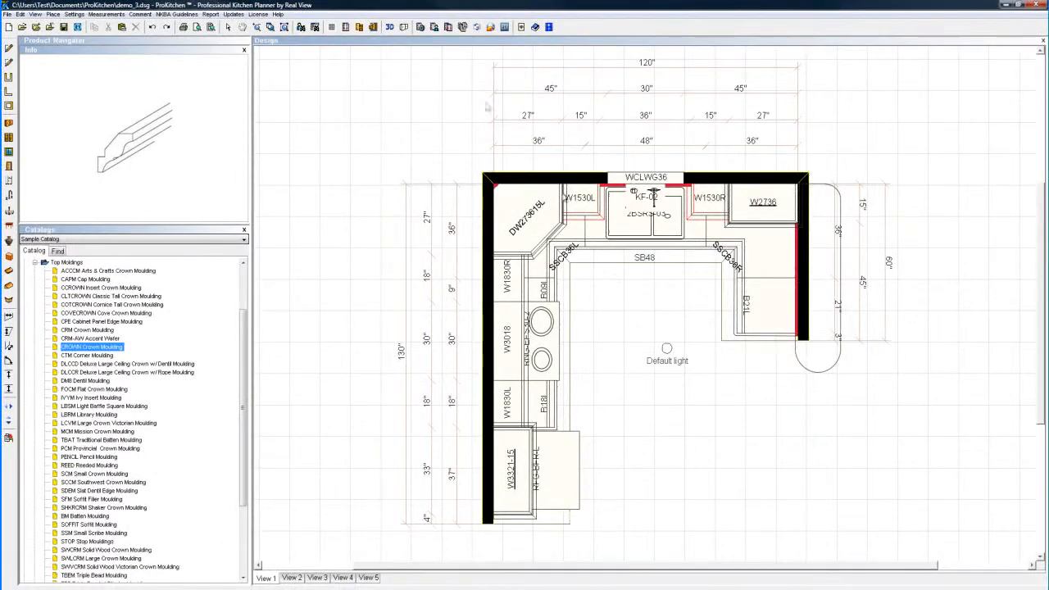
click(449, 26)
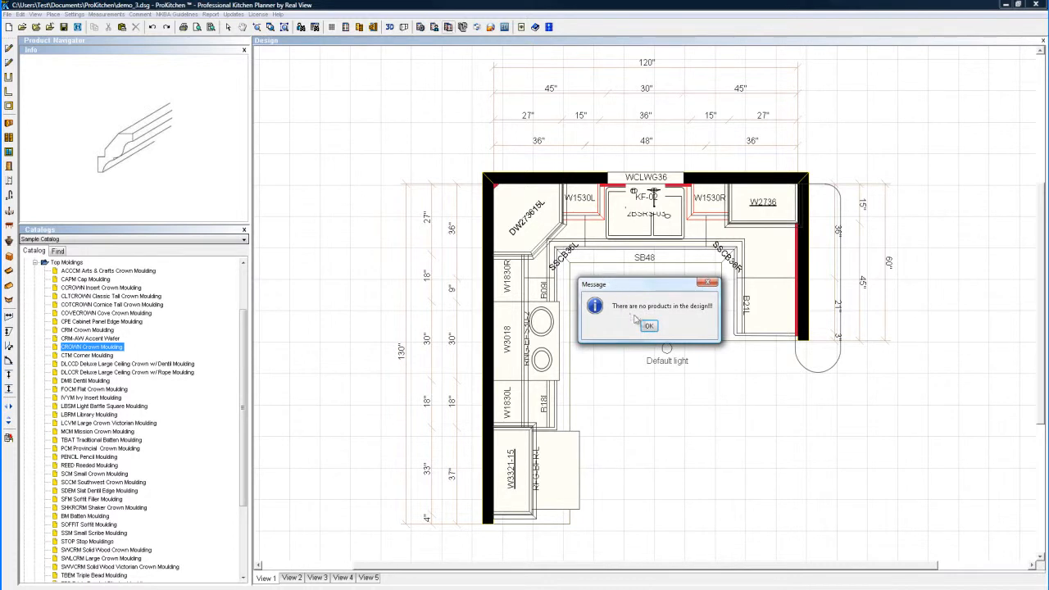
click(648, 325)
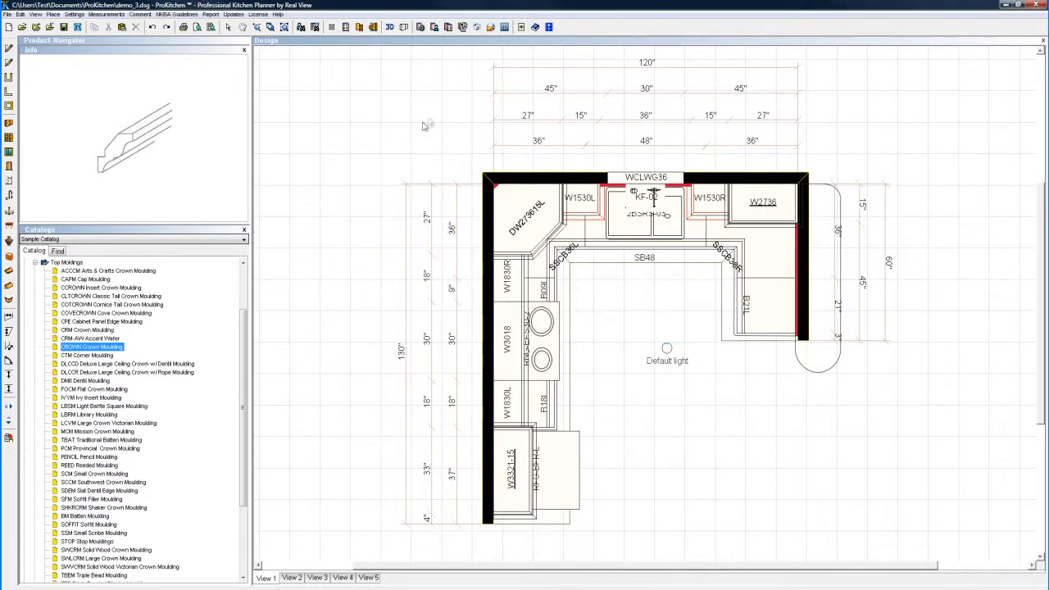
mouse_move(463, 26)
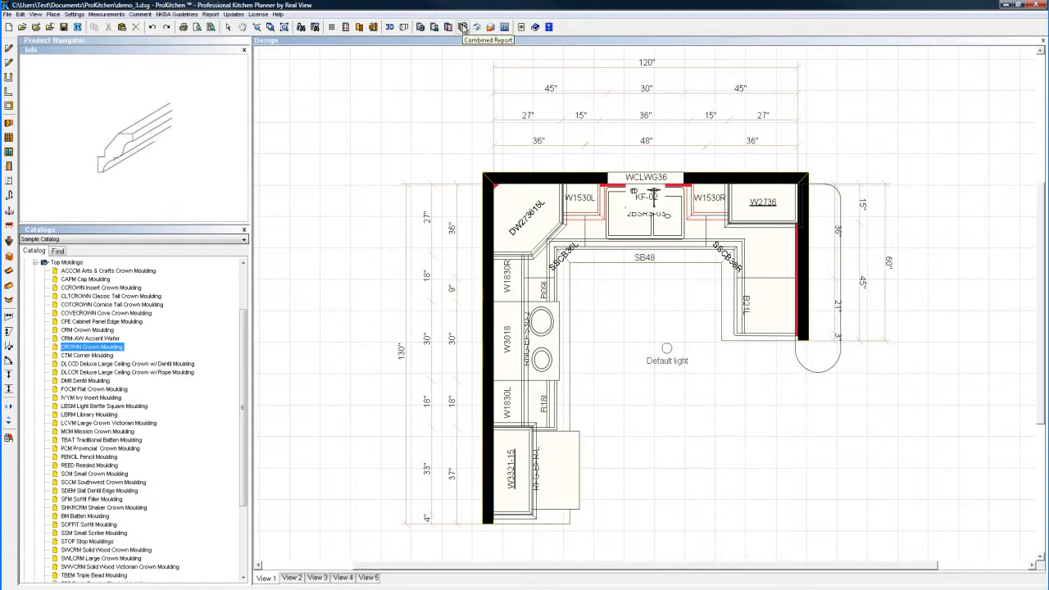
mouse_move(449, 26)
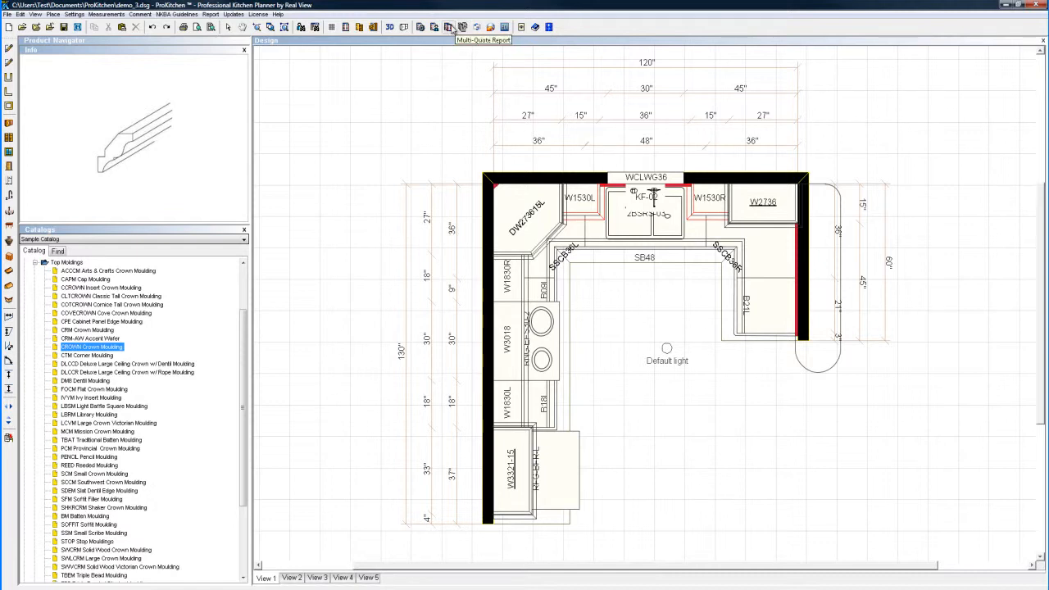
mouse_move(449, 26)
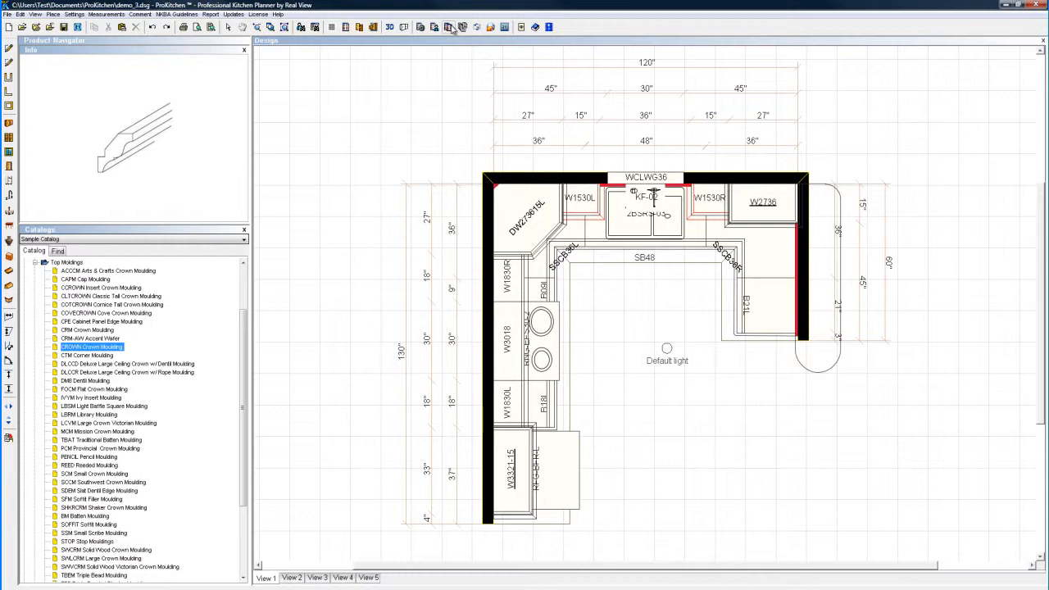
mouse_move(463, 26)
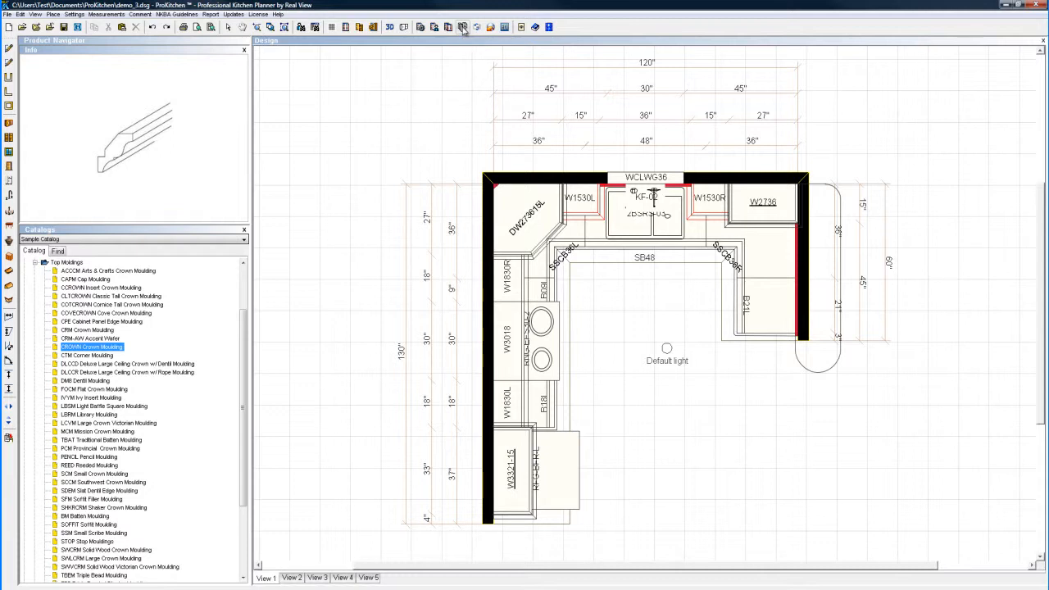
mouse_move(482, 26)
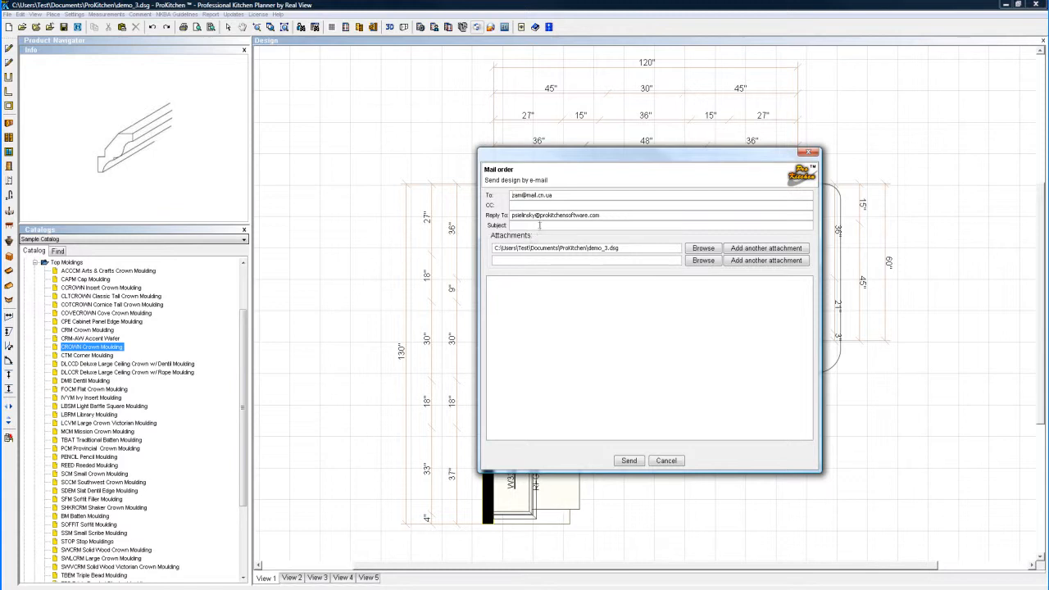
mouse_move(666, 459)
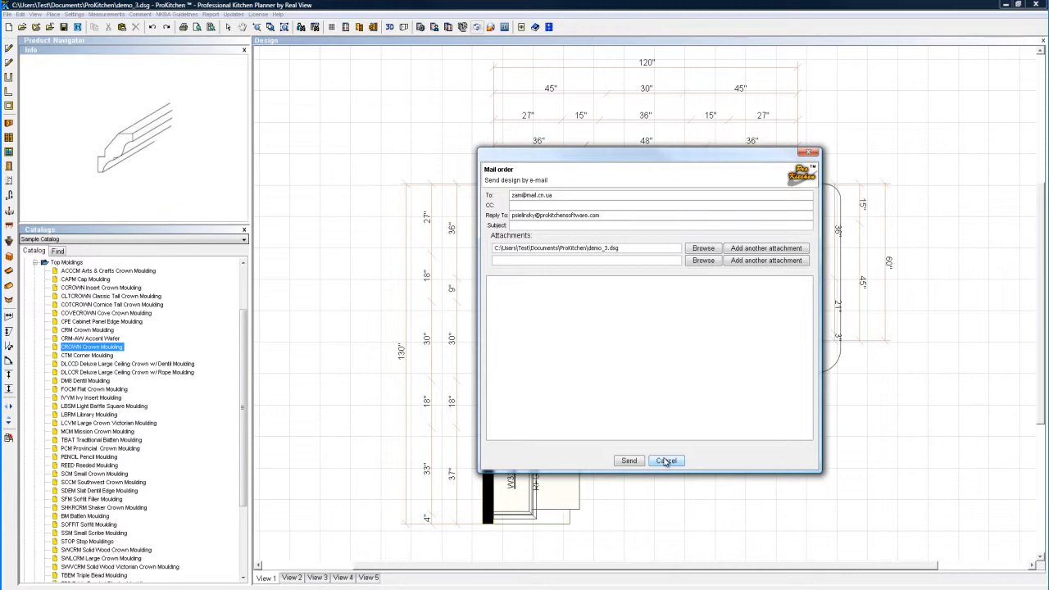
click(665, 459)
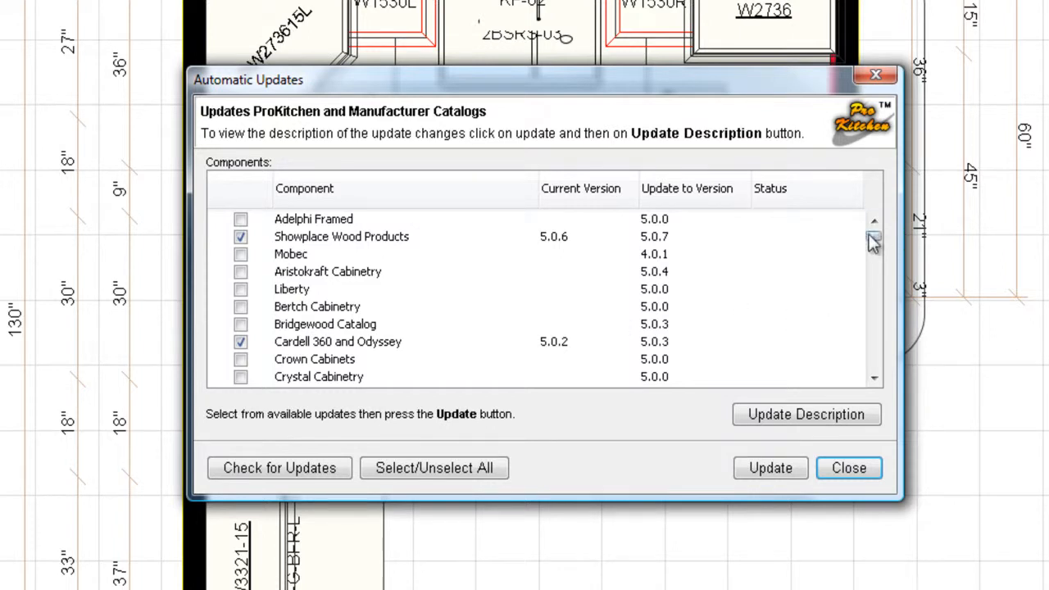
Review the Cardell and Mobec catalog updates and show the Mobec update's change description.
drag(874, 238, 874, 286)
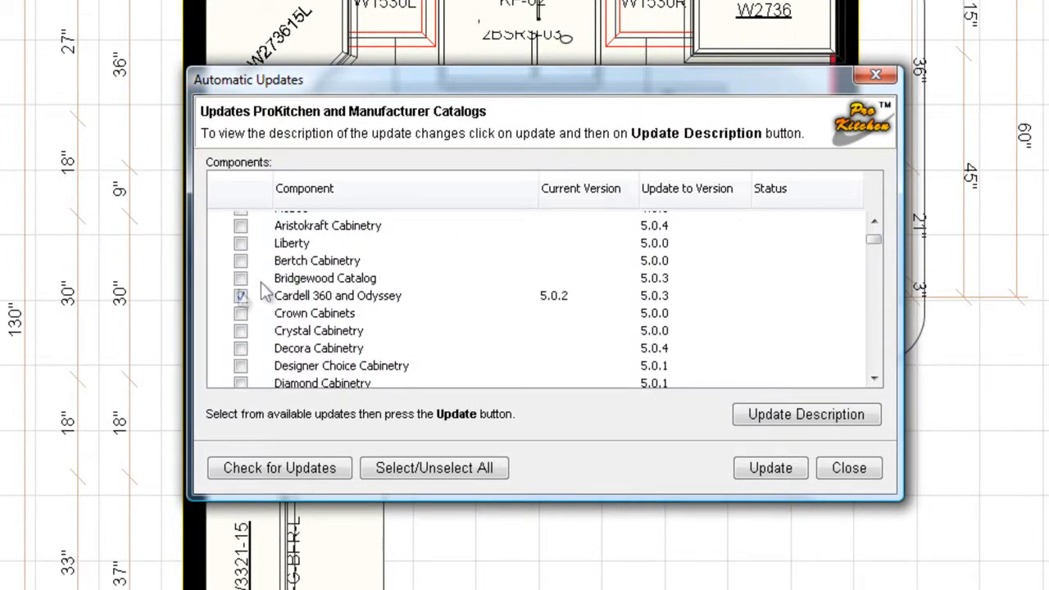
click(241, 295)
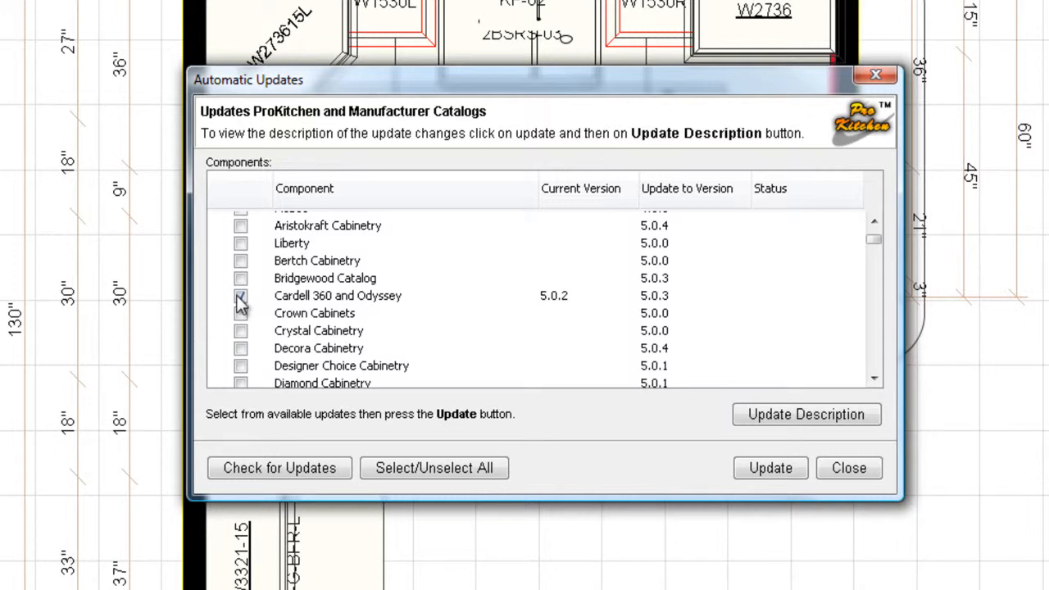
click(241, 295)
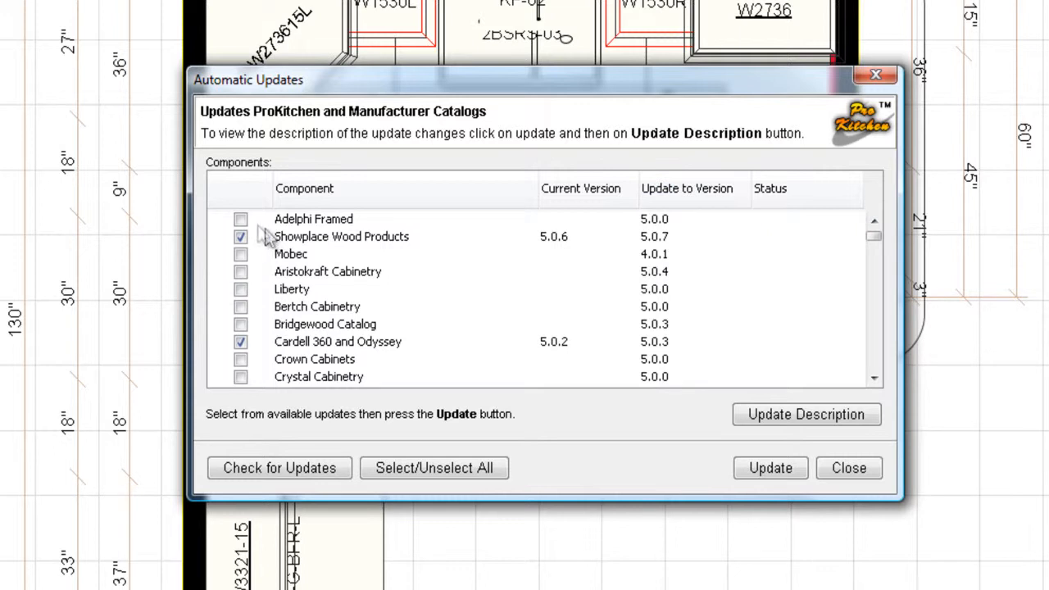
click(292, 254)
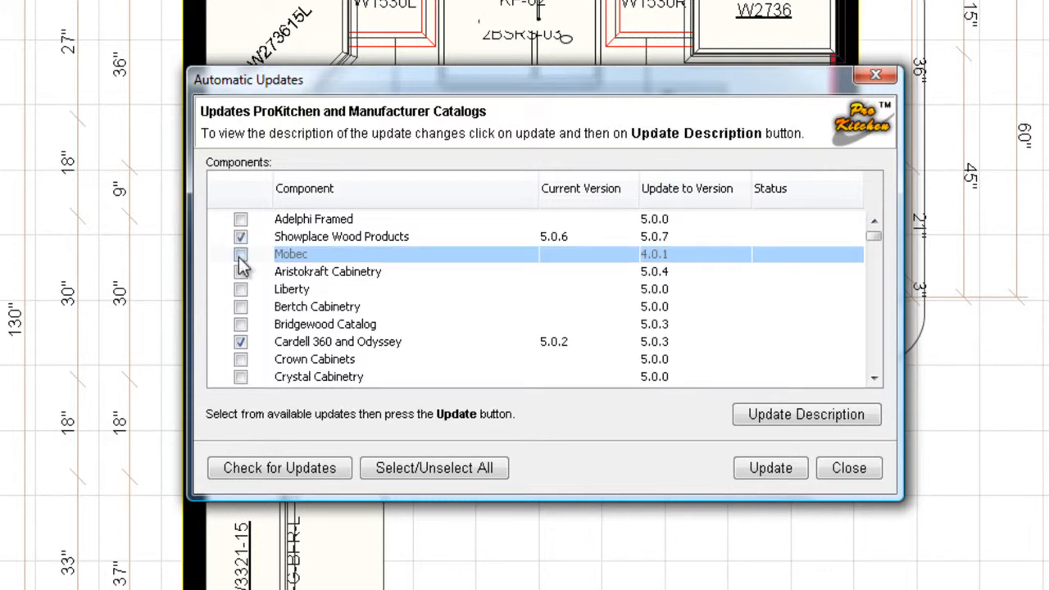
click(292, 254)
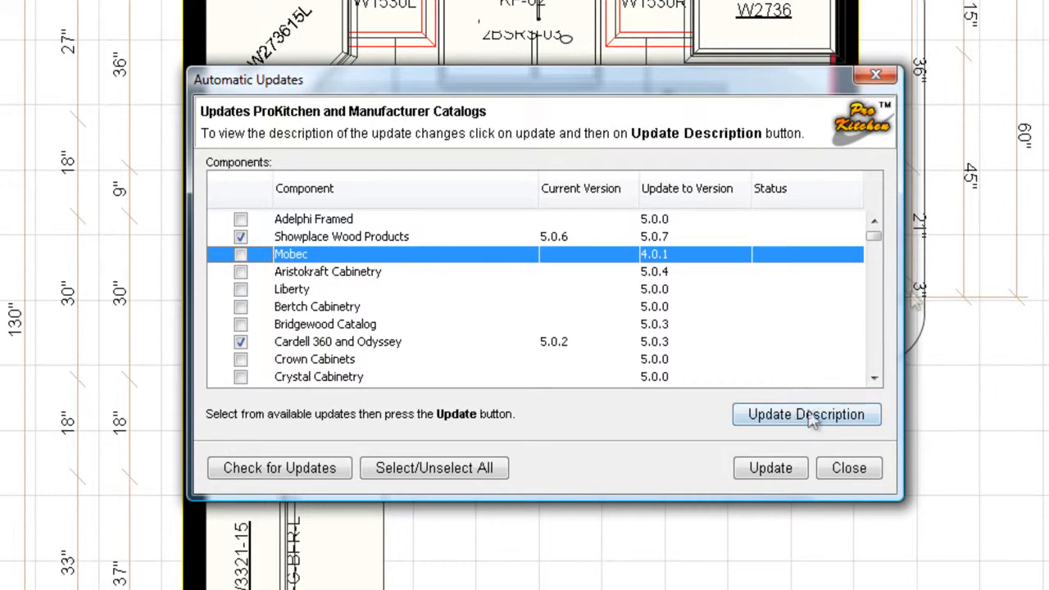
click(850, 469)
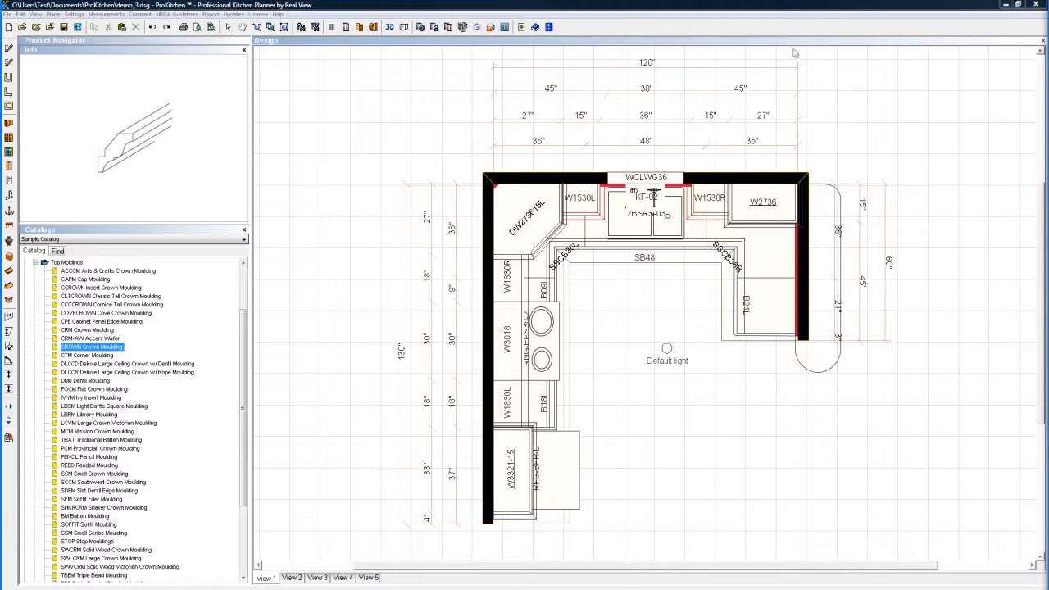
mouse_move(794, 53)
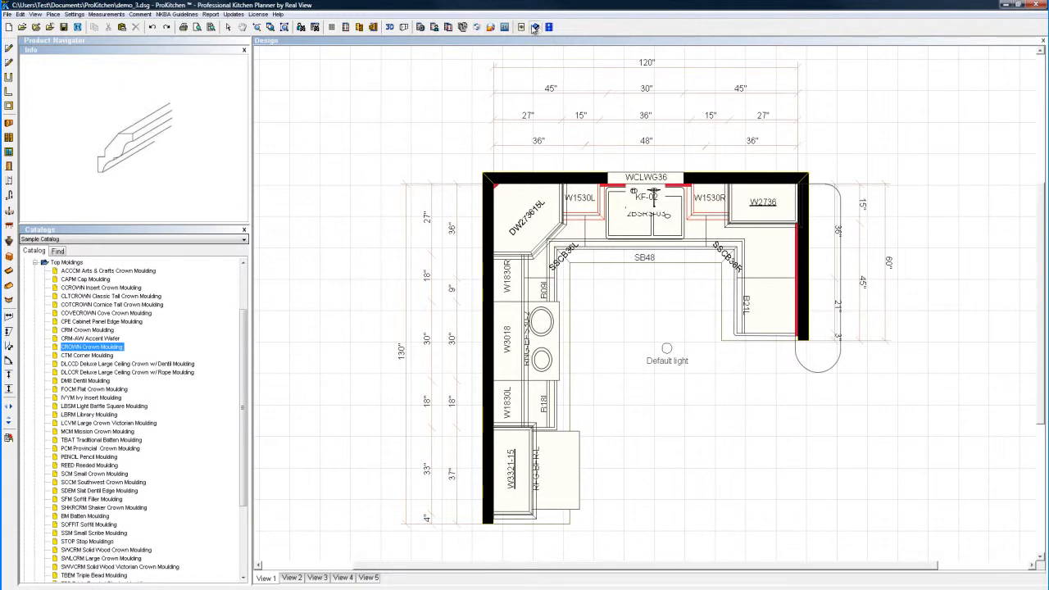
mouse_move(547, 26)
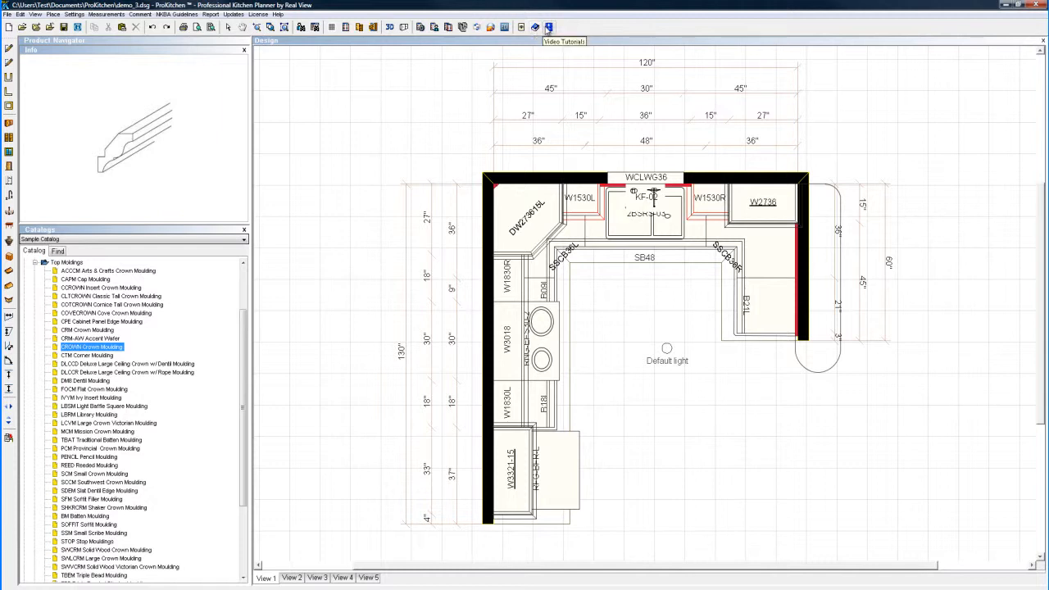
Launch the ProKitchen video tutorial training page in the browser.
click(550, 26)
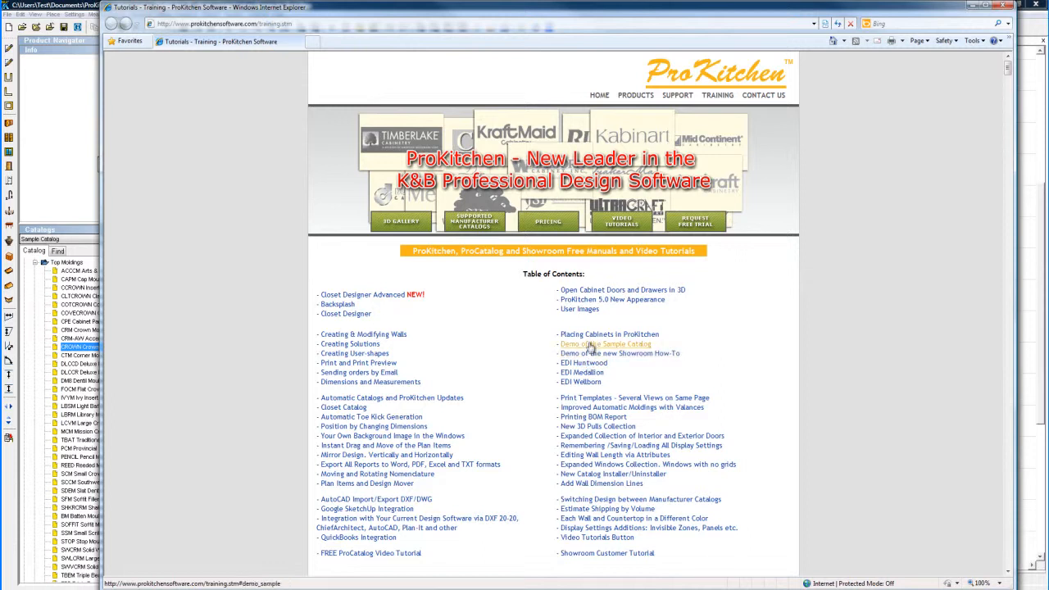
click(610, 334)
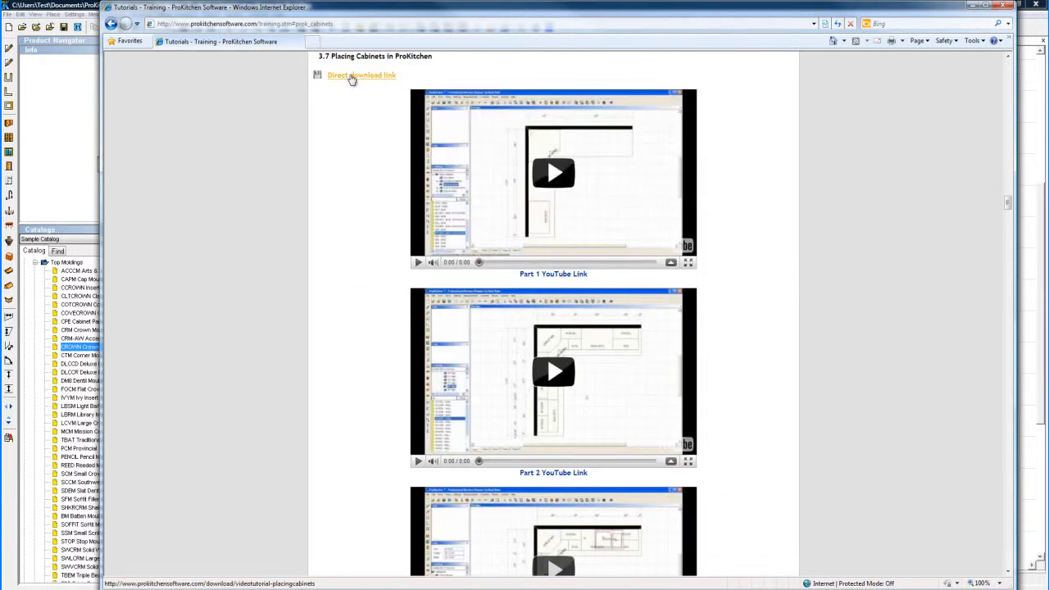
mouse_move(554, 172)
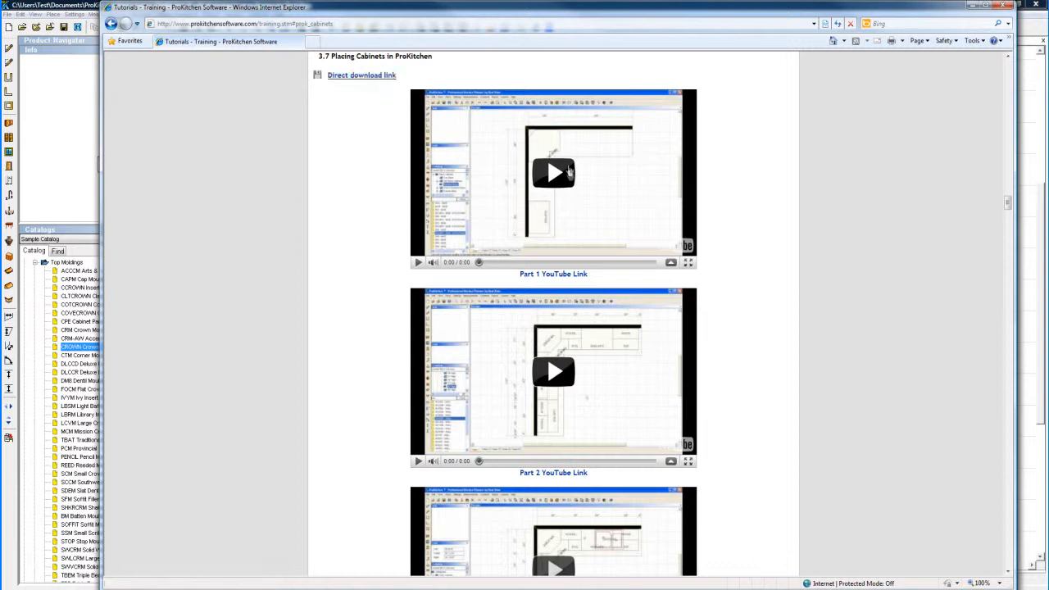
mouse_move(841, 134)
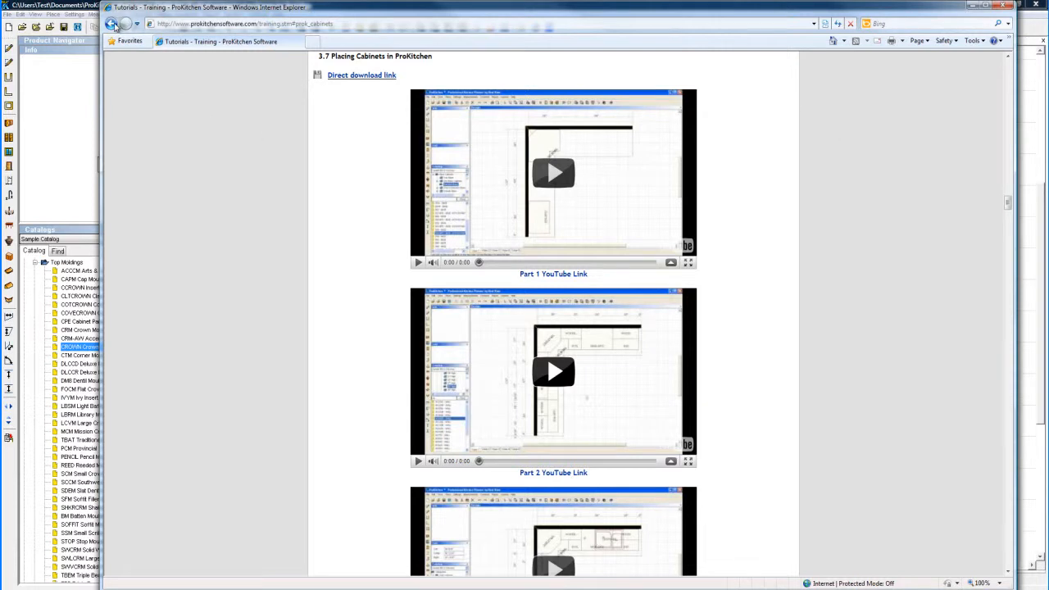
click(115, 23)
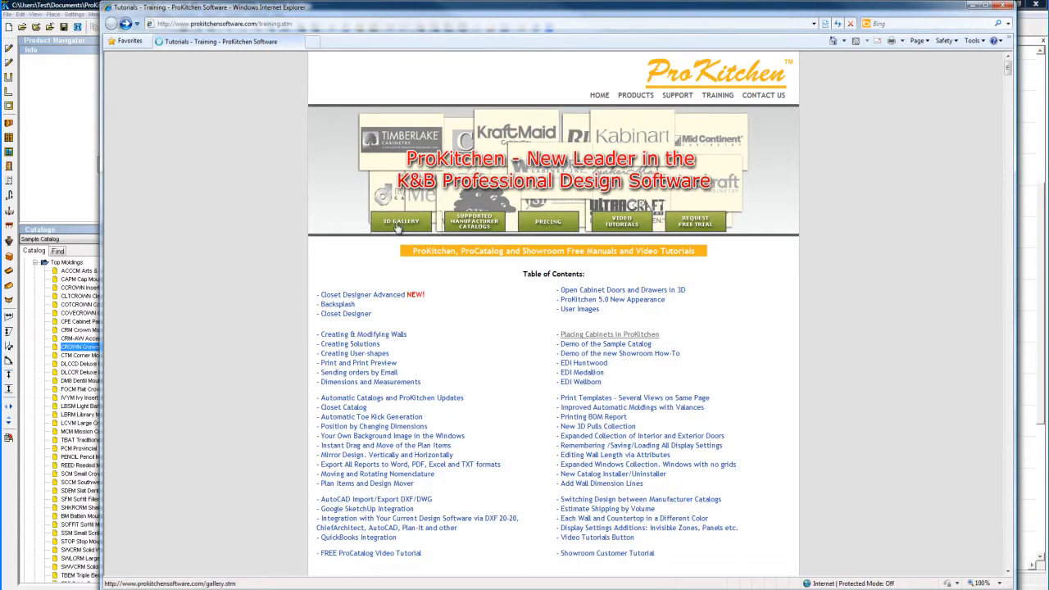
Browse down the ProKitchen 3D Gallery of kitchen renderings and floor plans.
click(400, 221)
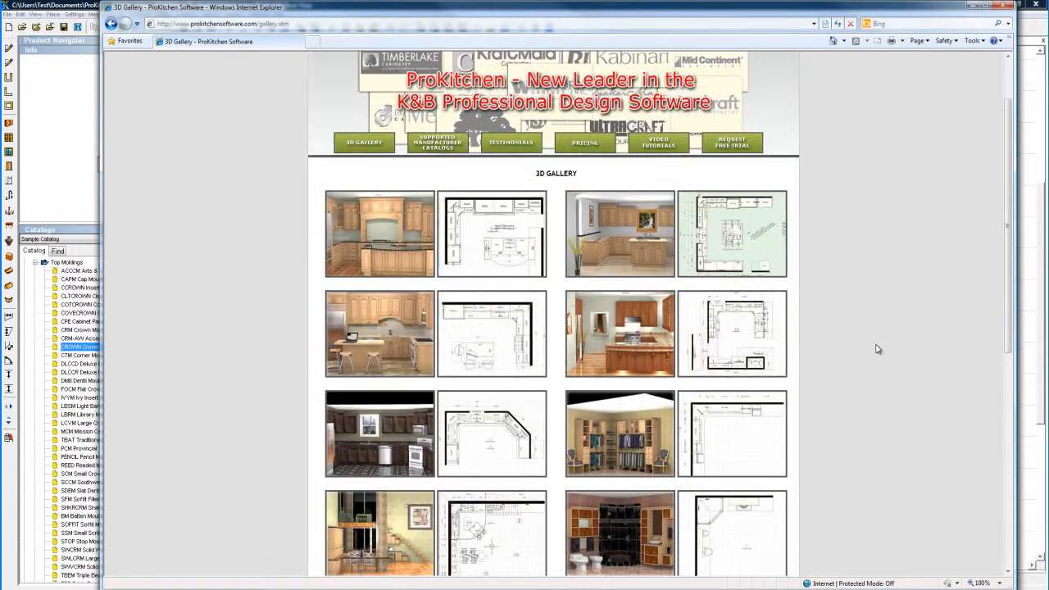
scroll(down, 3)
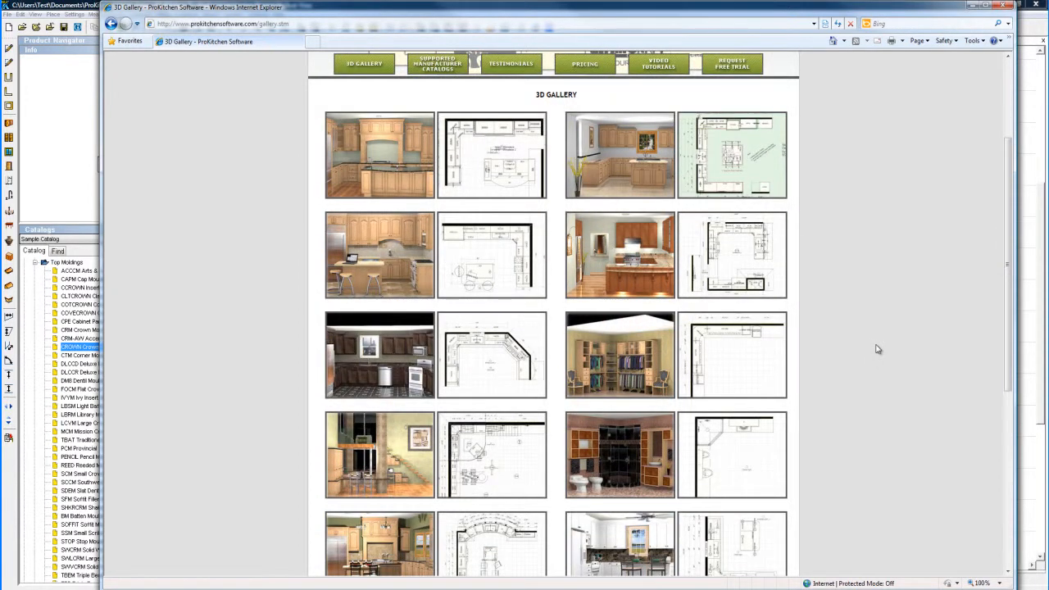
scroll(down, 3)
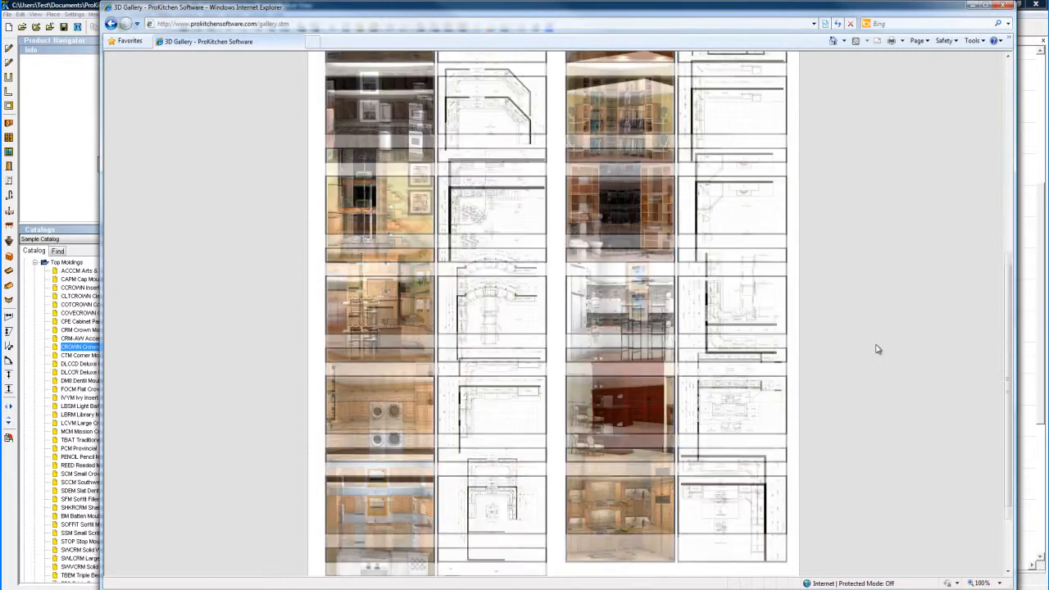
scroll(down, 3)
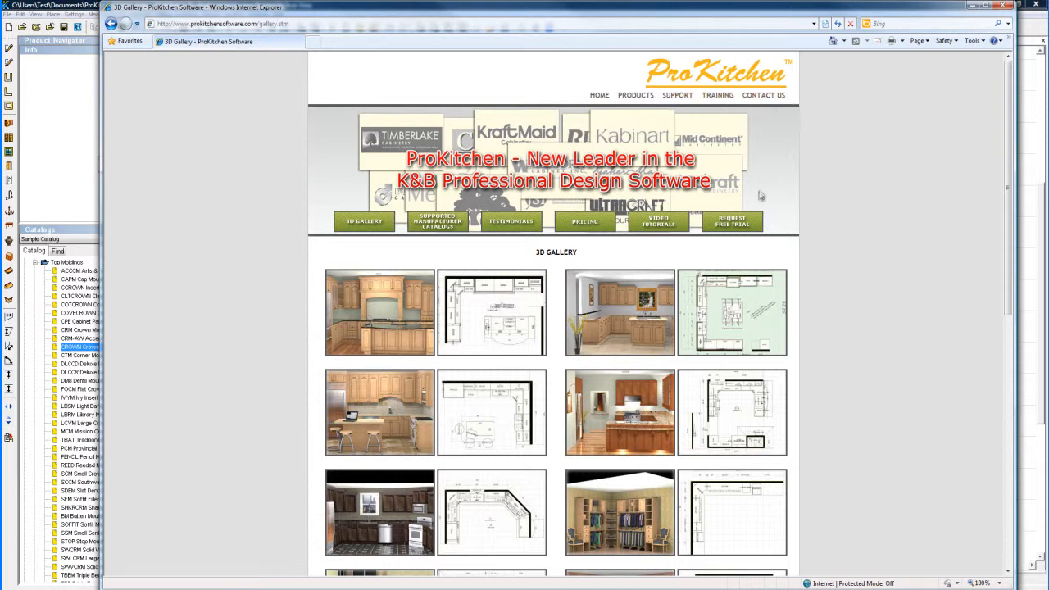
mouse_move(794, 173)
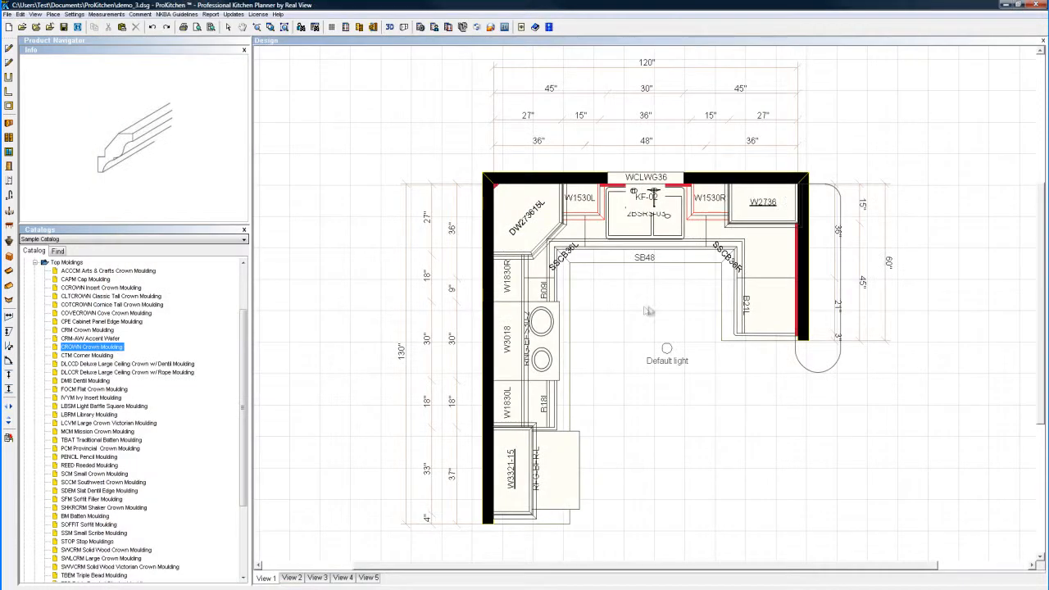
mouse_move(641, 316)
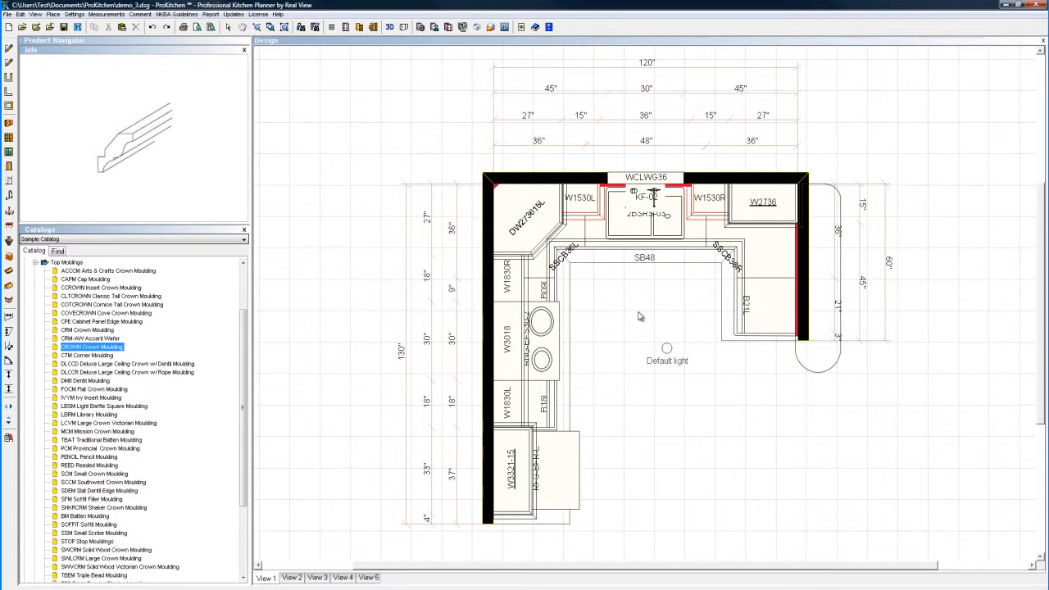
mouse_move(688, 301)
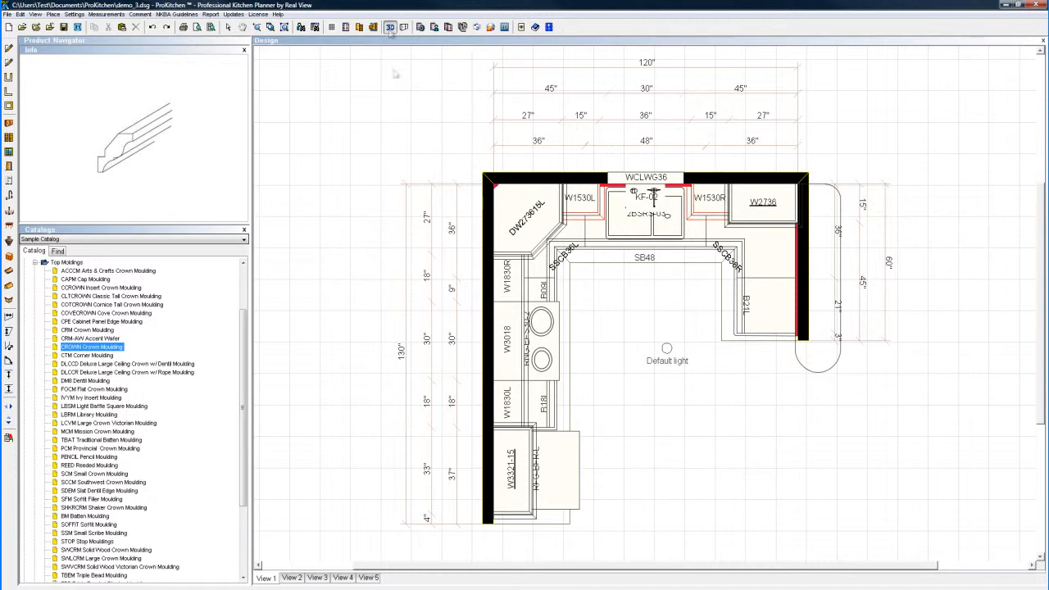
Return to the refined kitchen floor plan with the Sample 1 catalog categories listed.
click(390, 26)
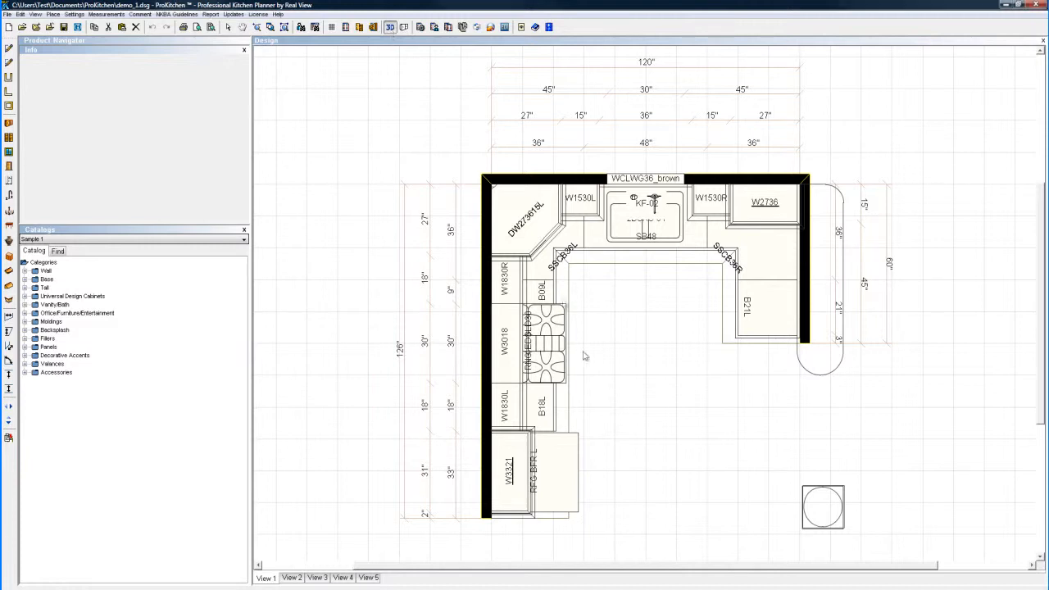
Render the finished kitchen in a 3D window with granite countertops and column.
click(390, 26)
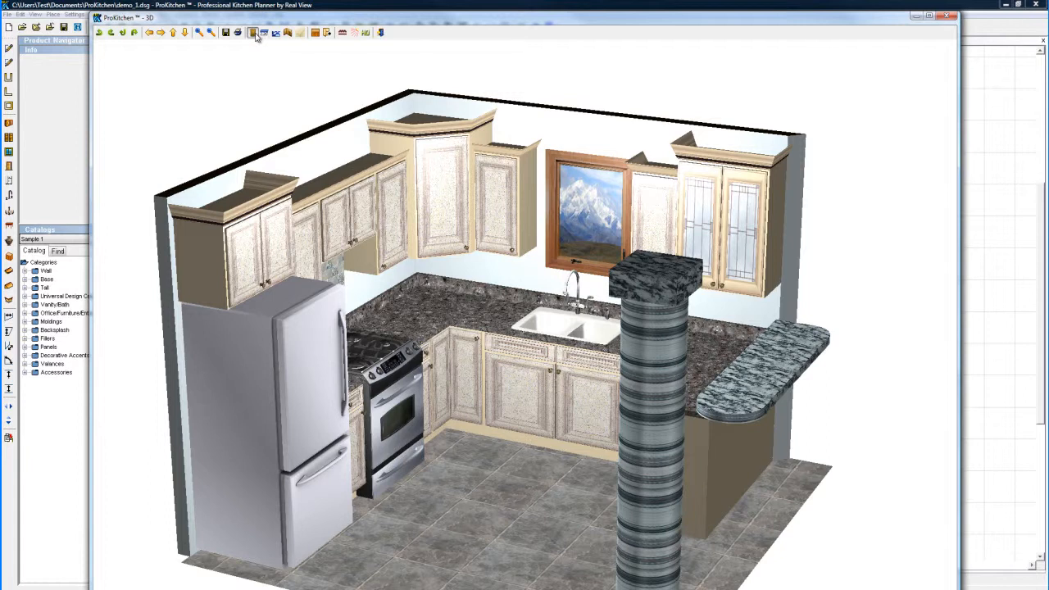
Set the cabinet collection's Finish Technique to Sanding so the cabinets render in light cream.
click(256, 33)
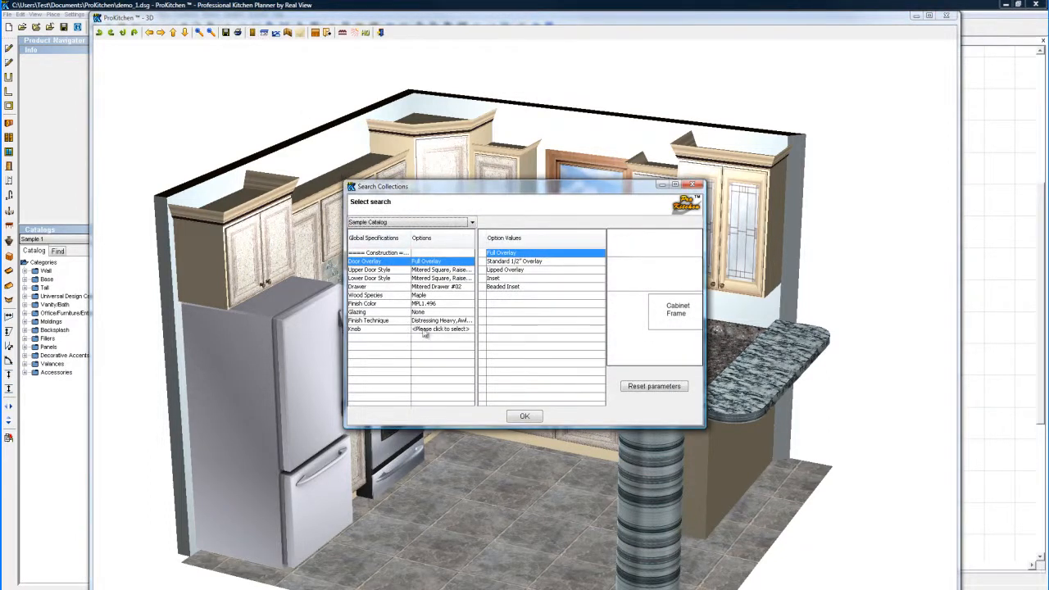
click(374, 319)
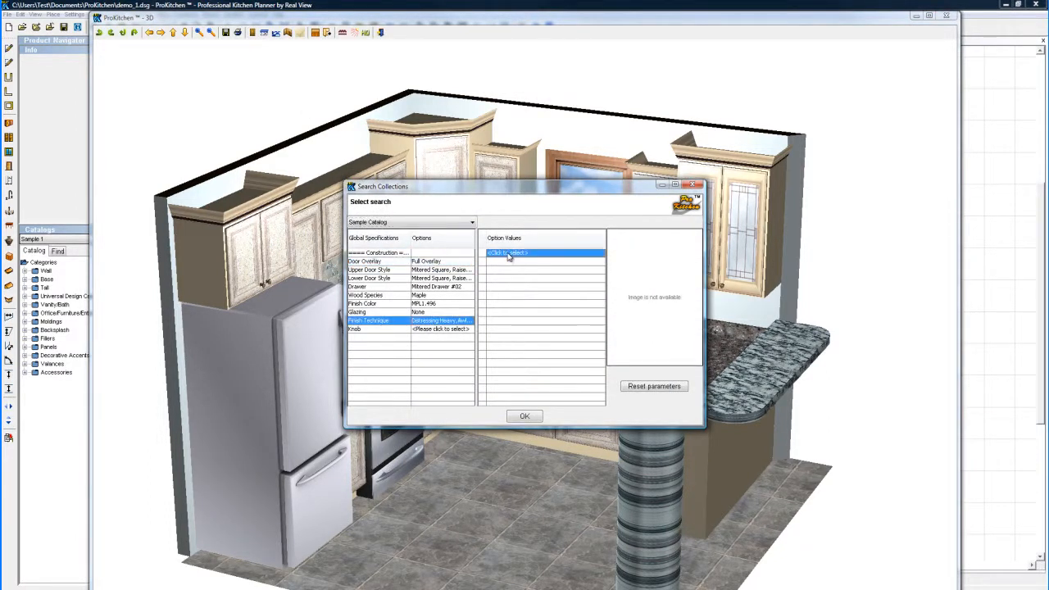
click(508, 252)
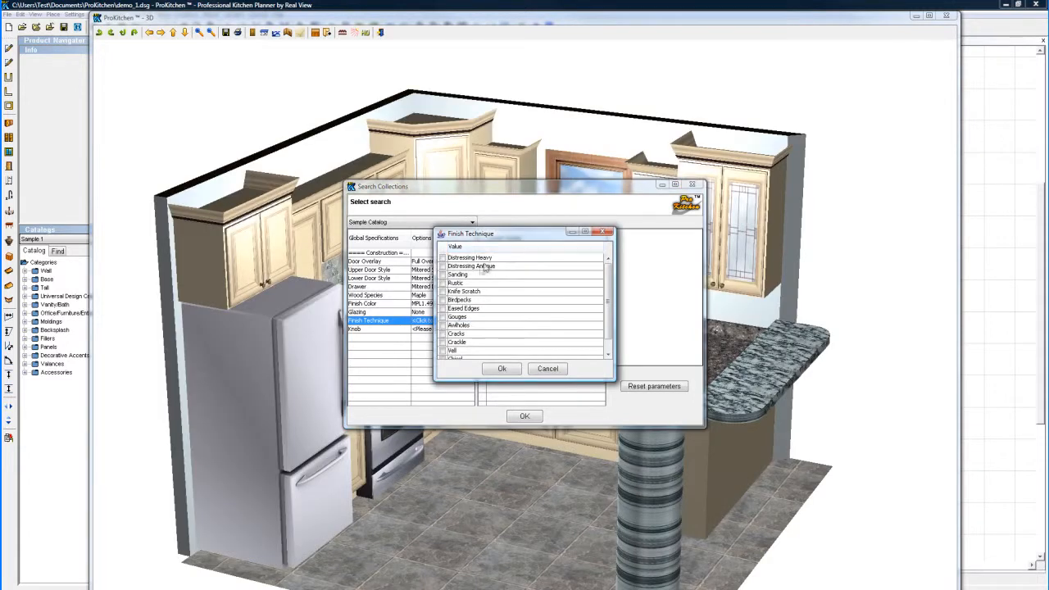
click(456, 275)
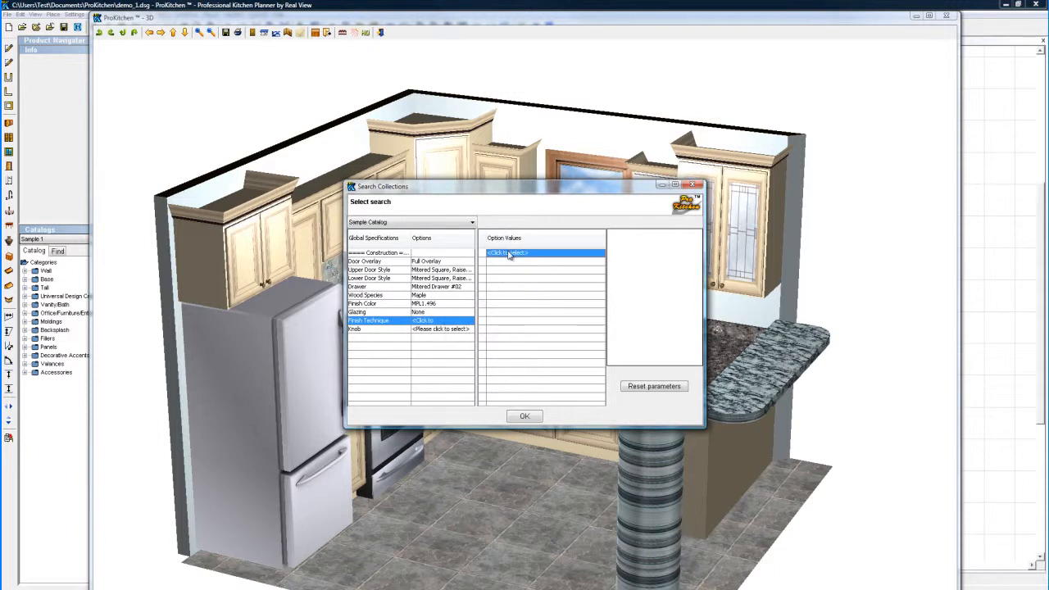
click(524, 416)
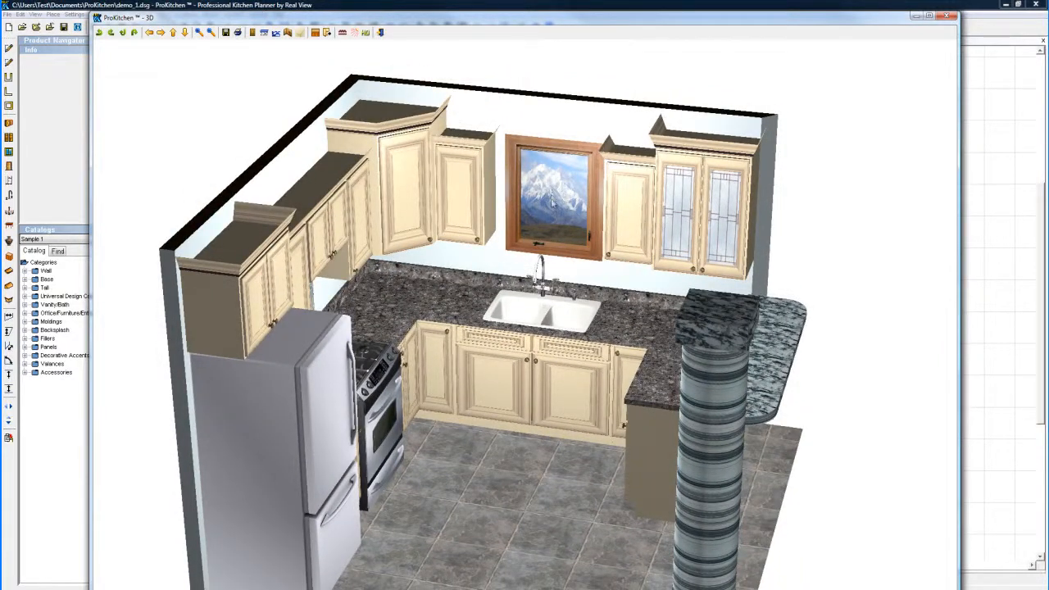
mouse_move(564, 201)
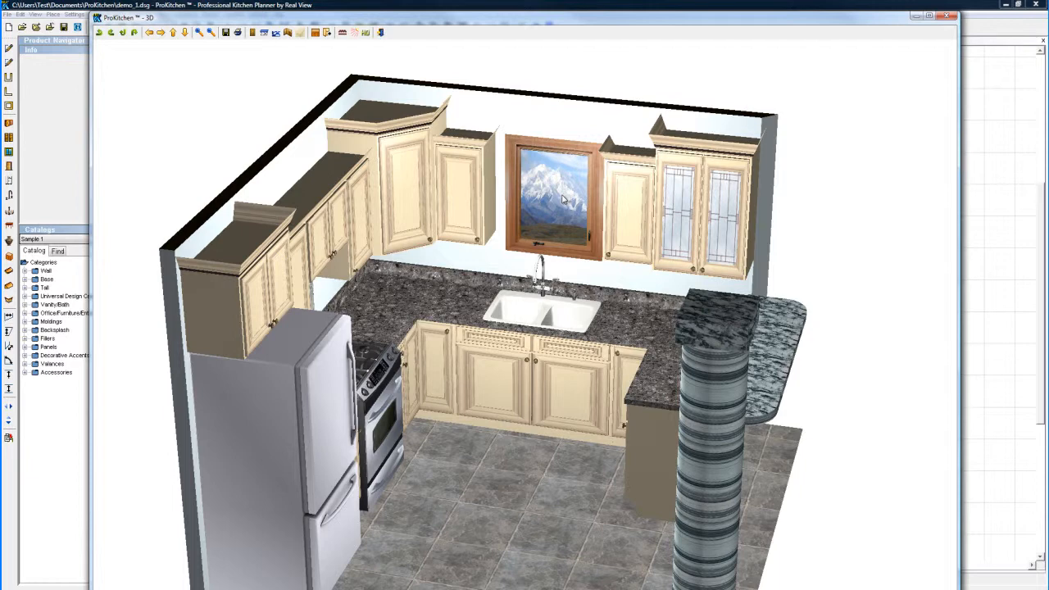
mouse_move(564, 186)
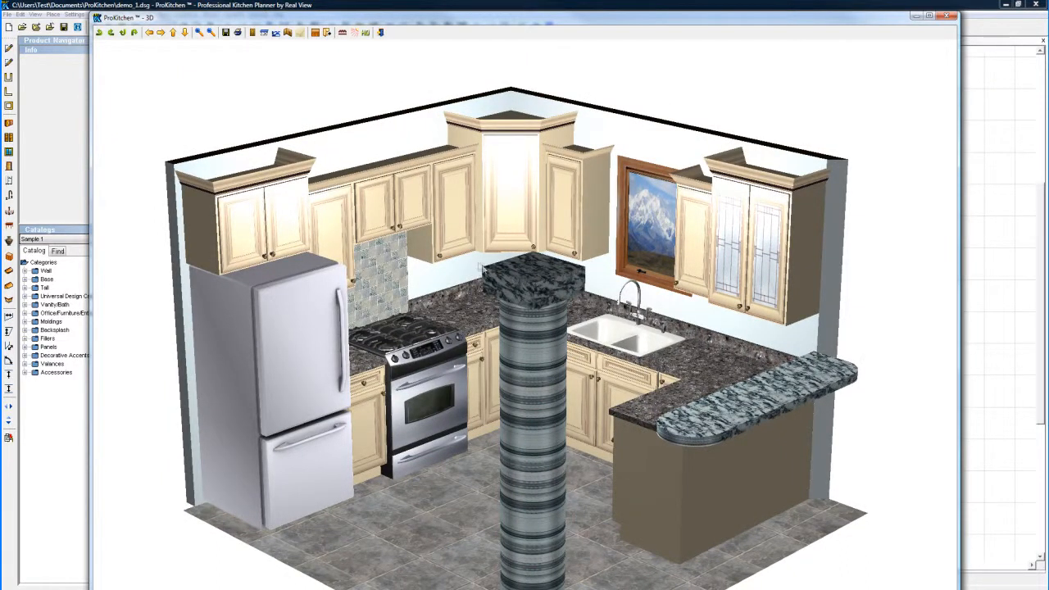
mouse_move(233, 200)
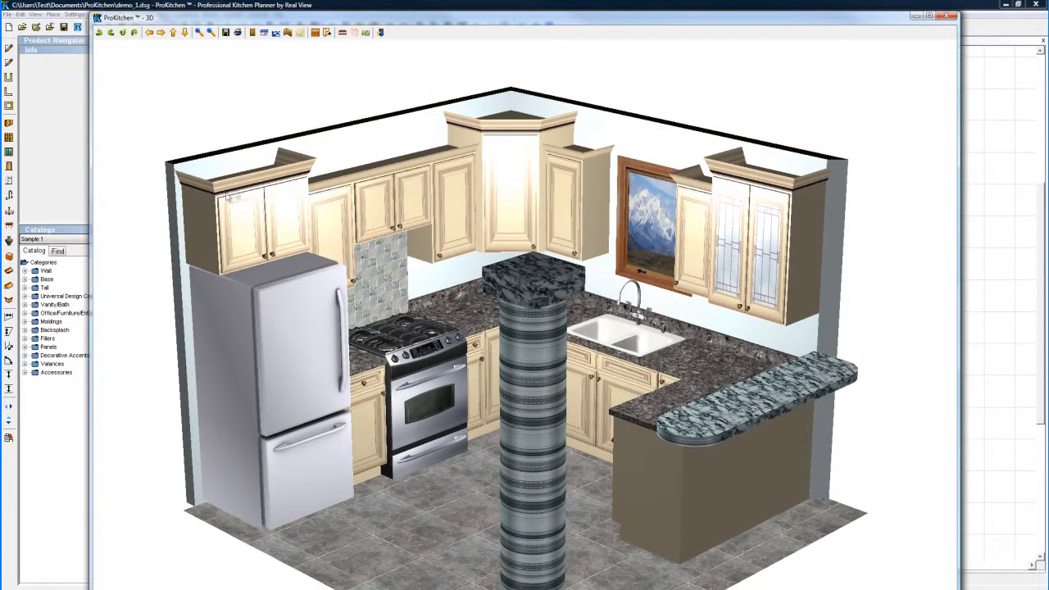
mouse_move(582, 131)
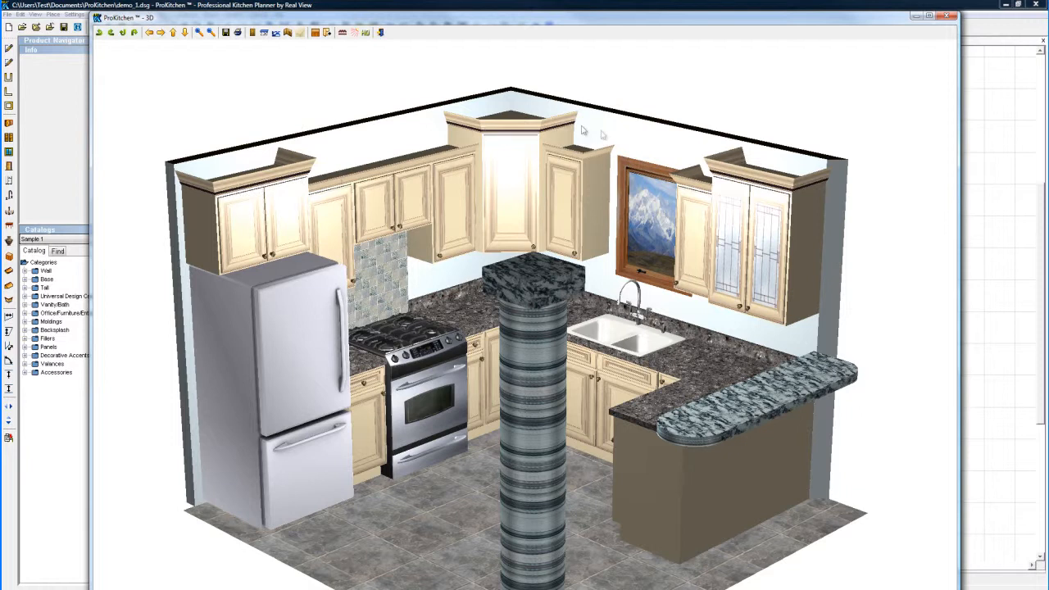
mouse_move(777, 404)
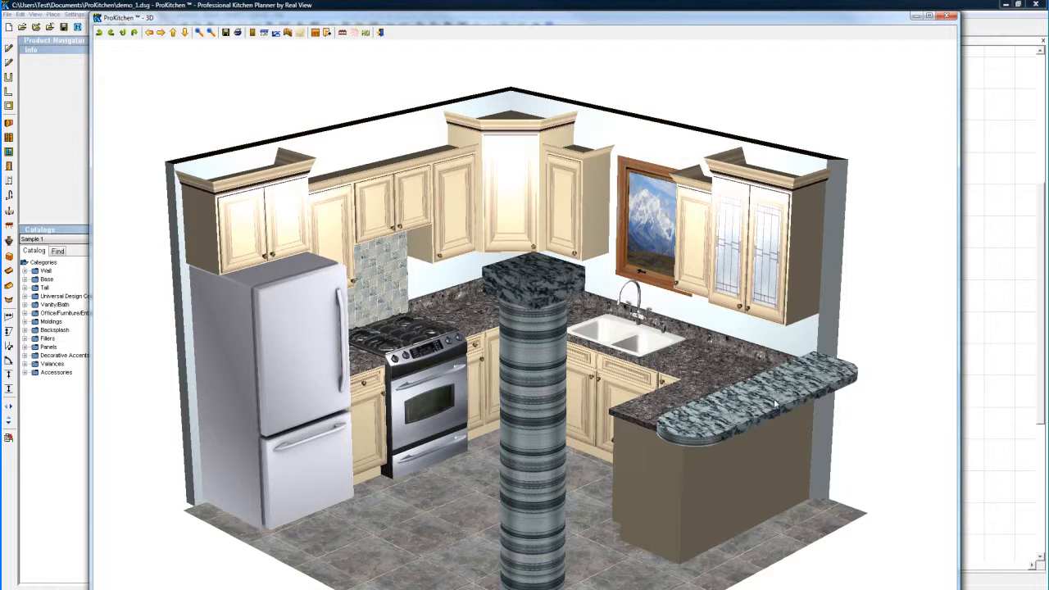